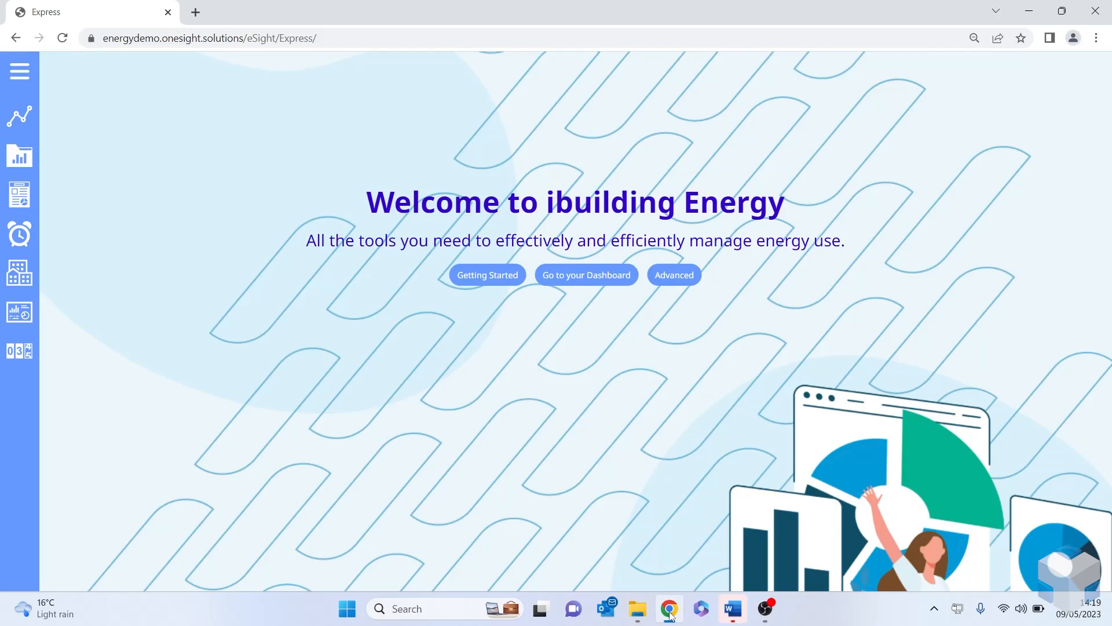
pyautogui.moveTo(487, 277)
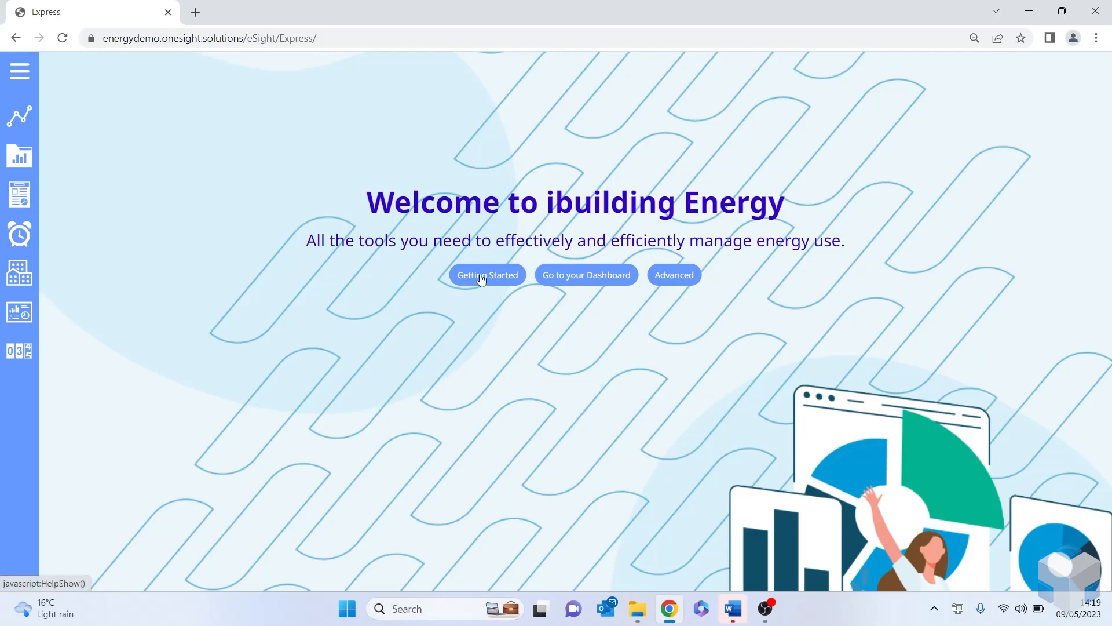
# - Step through the getting started tour explainers and close the guided tour
pyautogui.click(487, 276)
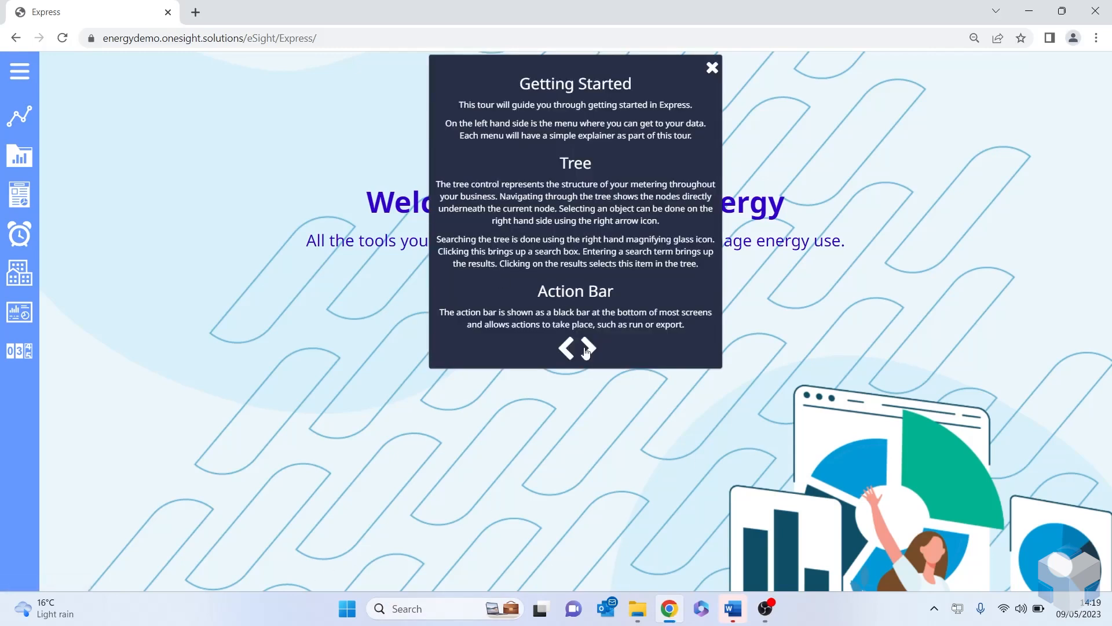
pyautogui.click(586, 348)
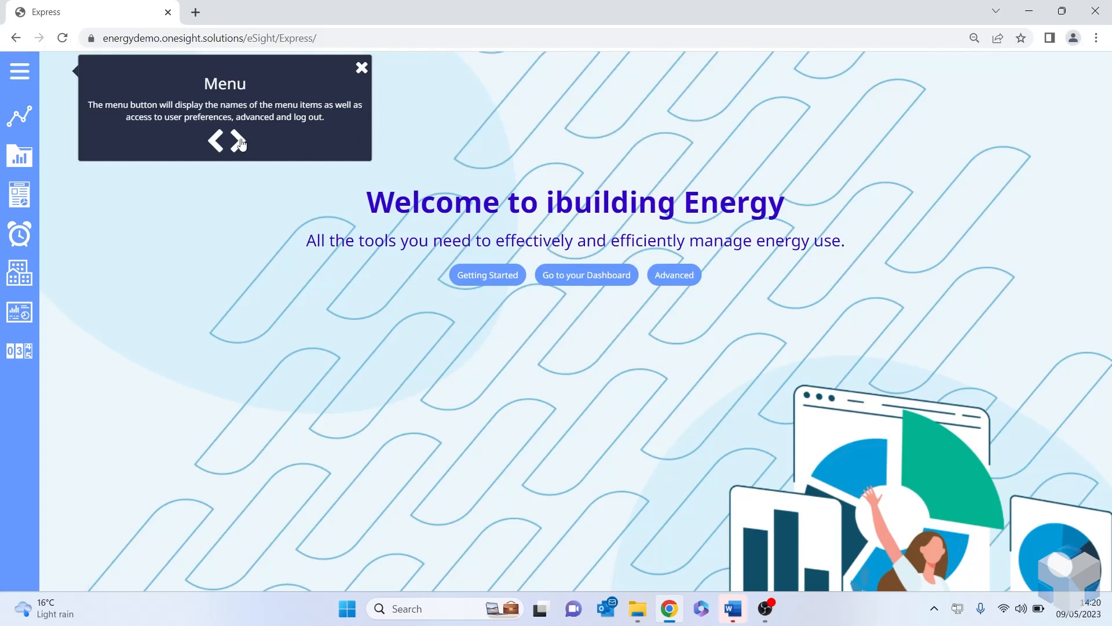
pyautogui.click(240, 140)
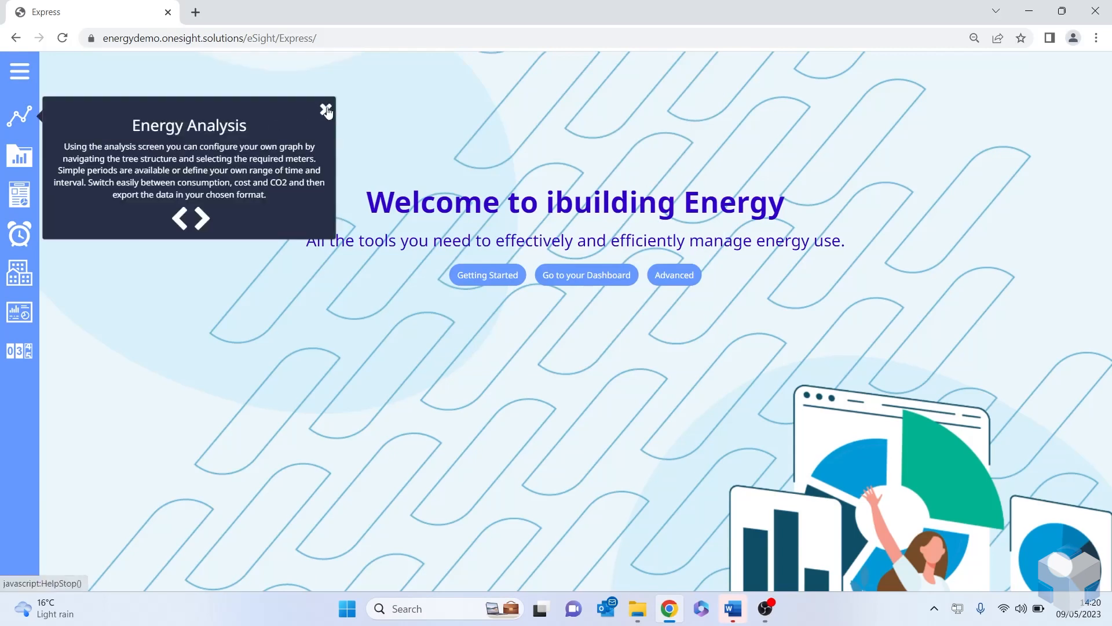
pyautogui.click(326, 111)
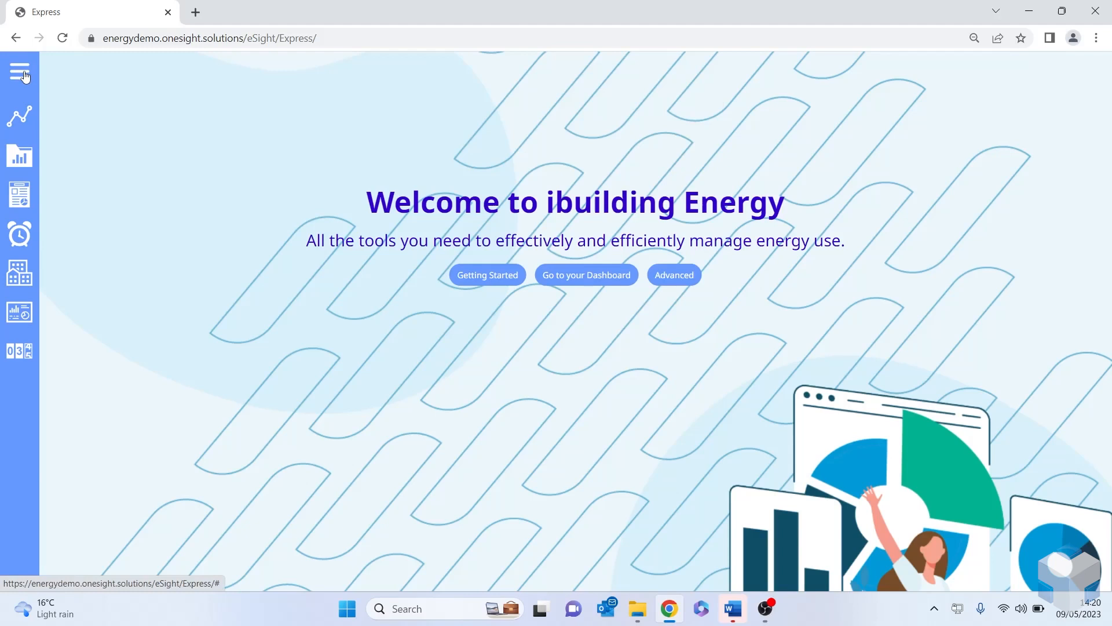
pyautogui.moveTo(20, 70)
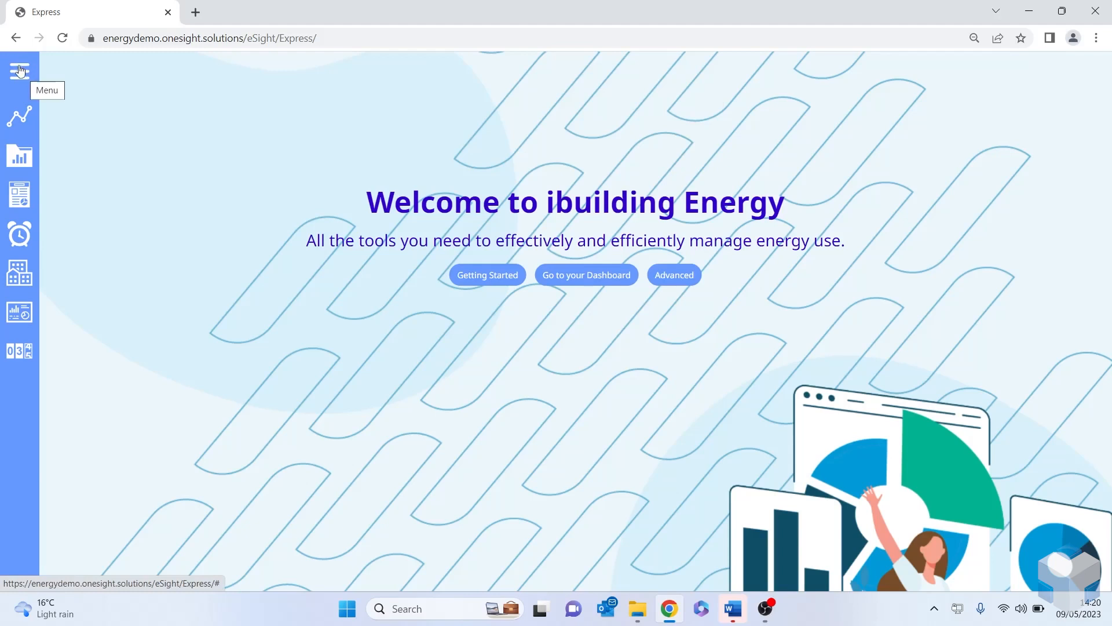
# - Go to Energy Analysis from the expanded side menu, showing the company tree
pyautogui.click(19, 71)
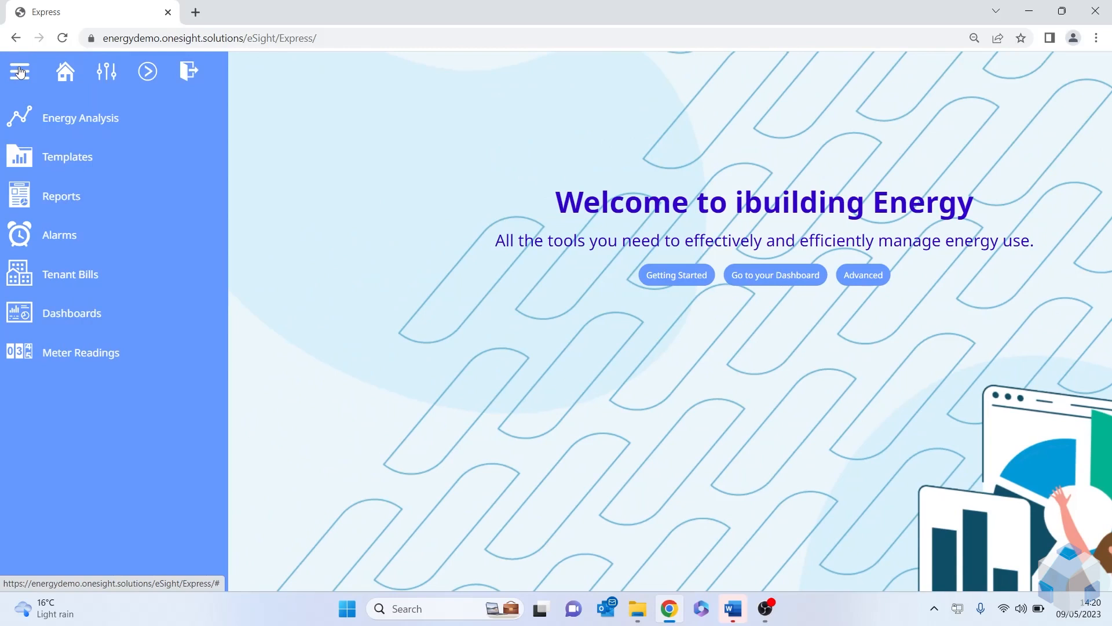
pyautogui.moveTo(80, 118)
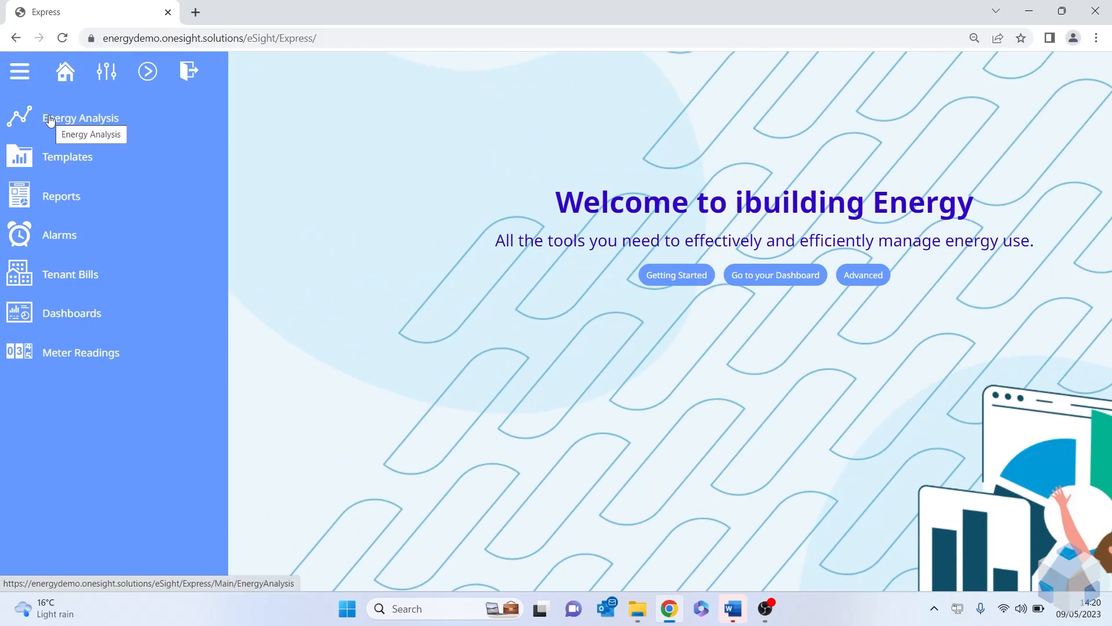
pyautogui.click(80, 119)
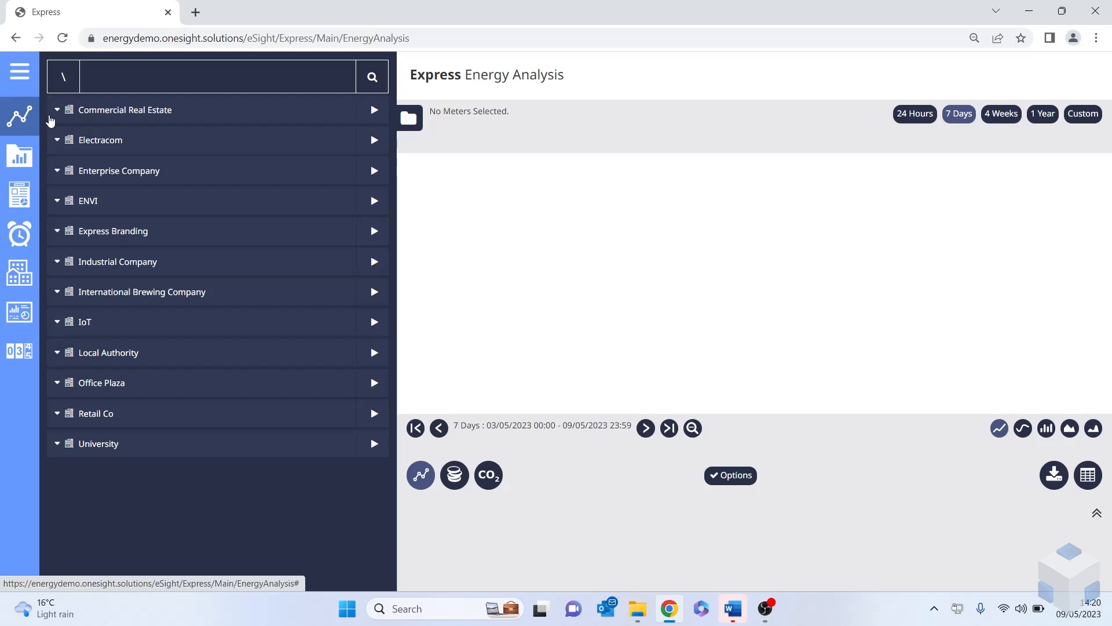
pyautogui.moveTo(96, 270)
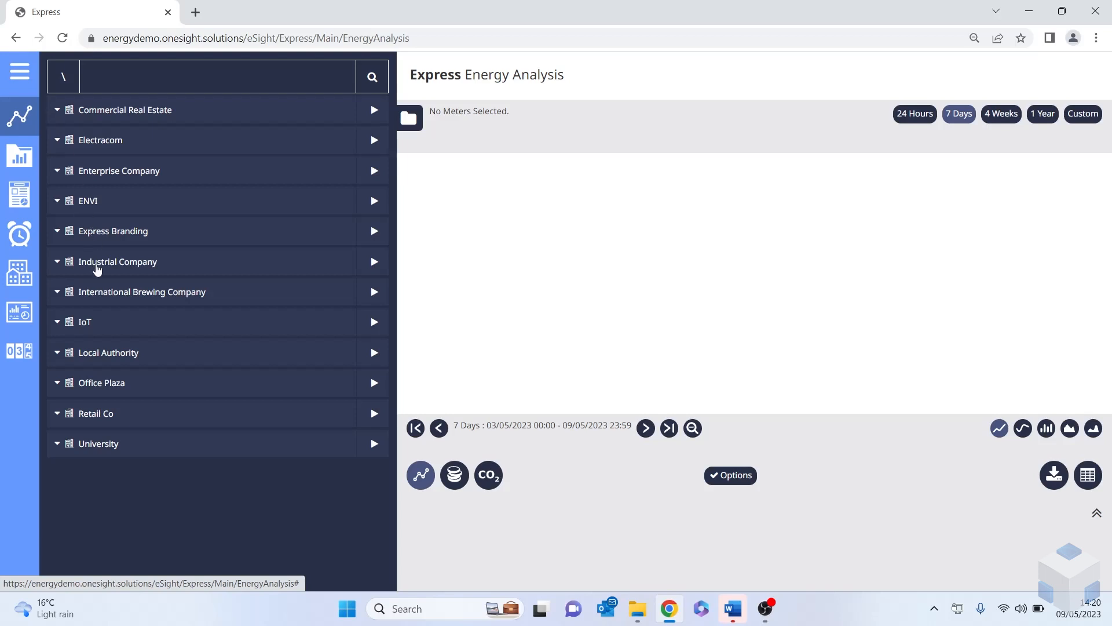
# - Expand Industrial Company and its Main Meters to reach the Main Elec kWh meter
pyautogui.click(118, 260)
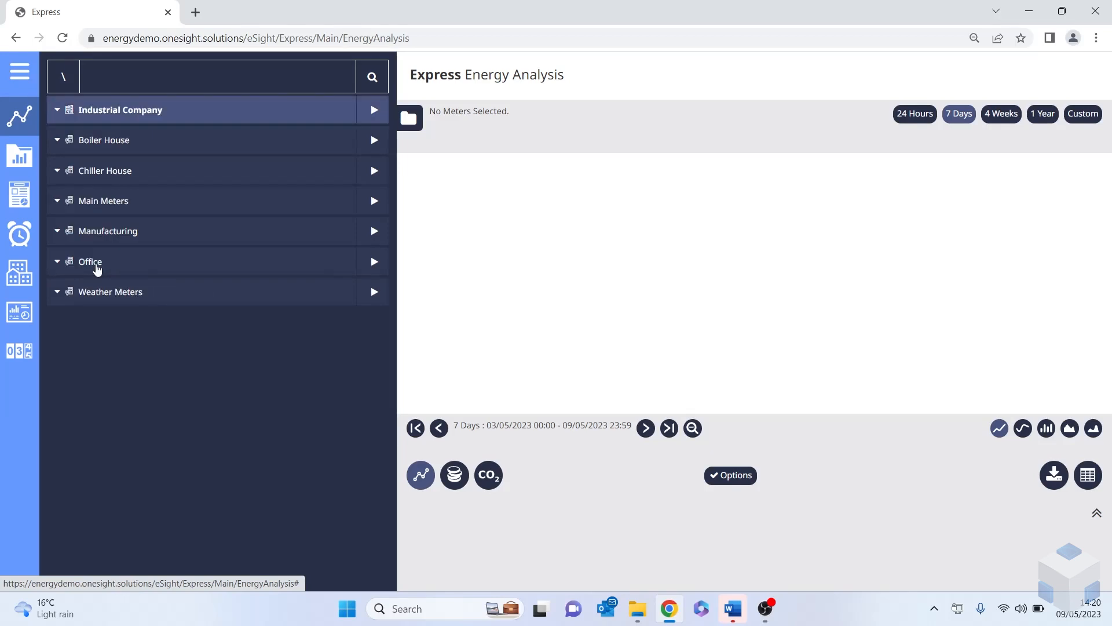
pyautogui.moveTo(100, 209)
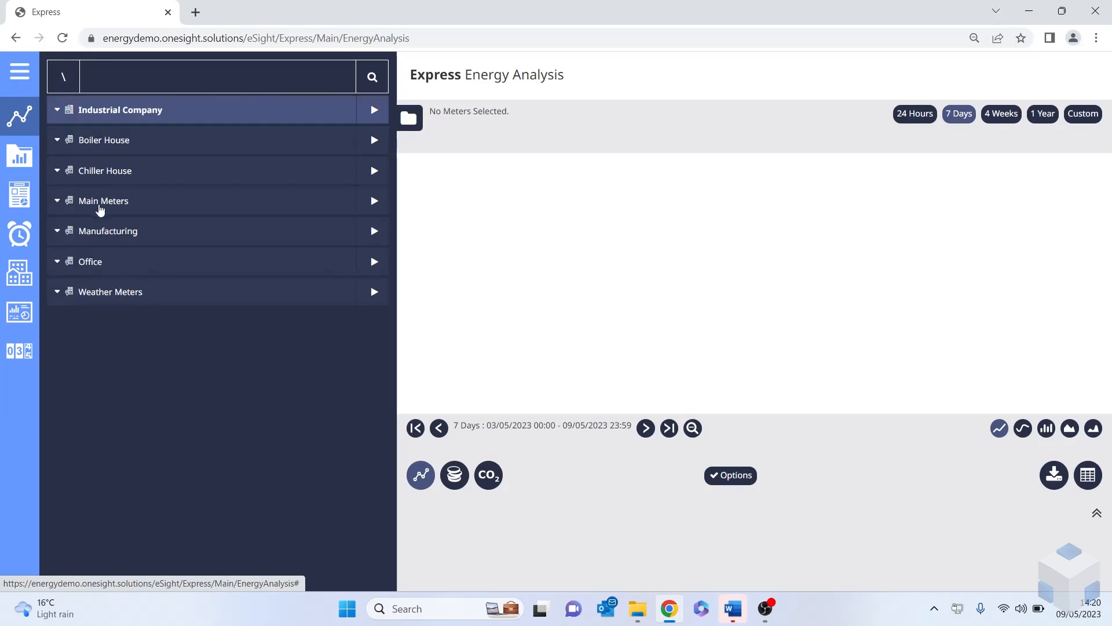
pyautogui.click(103, 200)
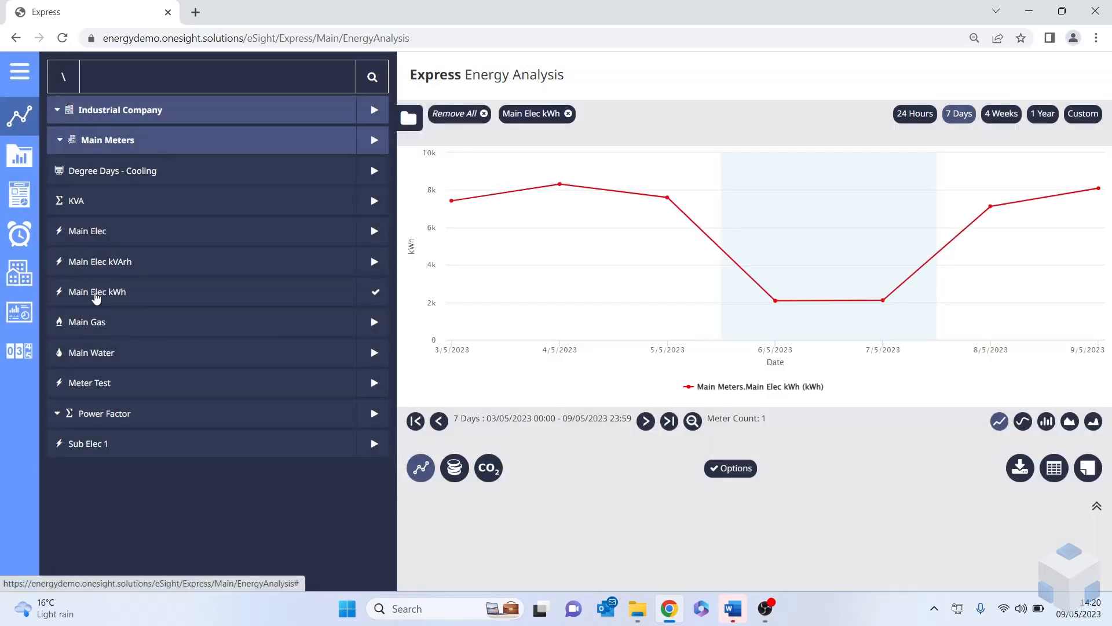
pyautogui.moveTo(883, 299)
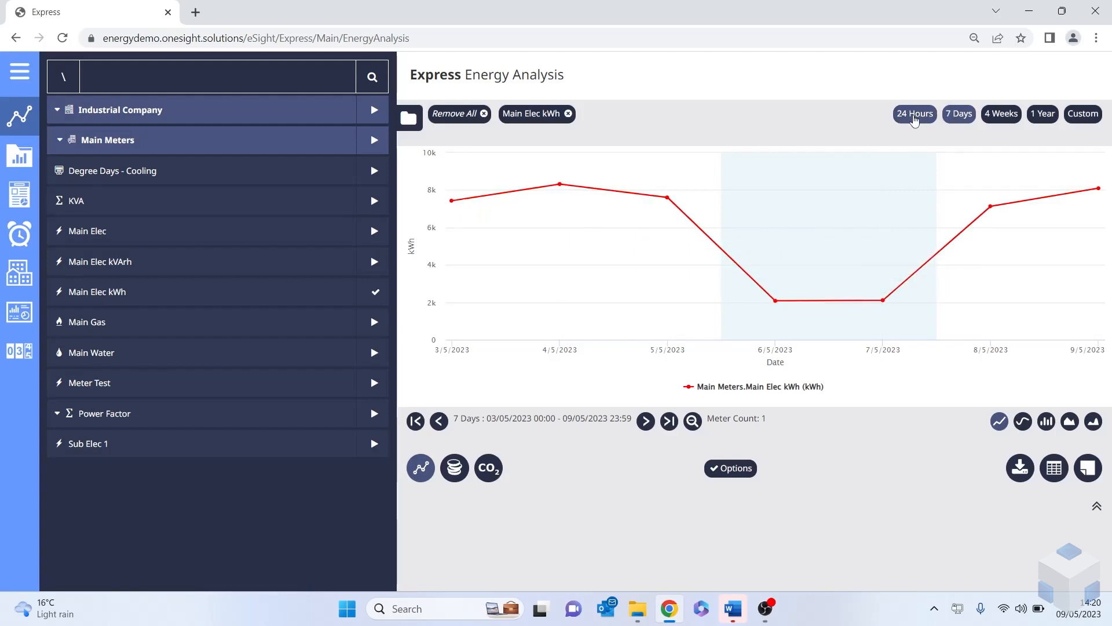
# - Try the 24 Hours, 4 Weeks and 1 Year ranges, then switch to a custom date range
pyautogui.click(914, 113)
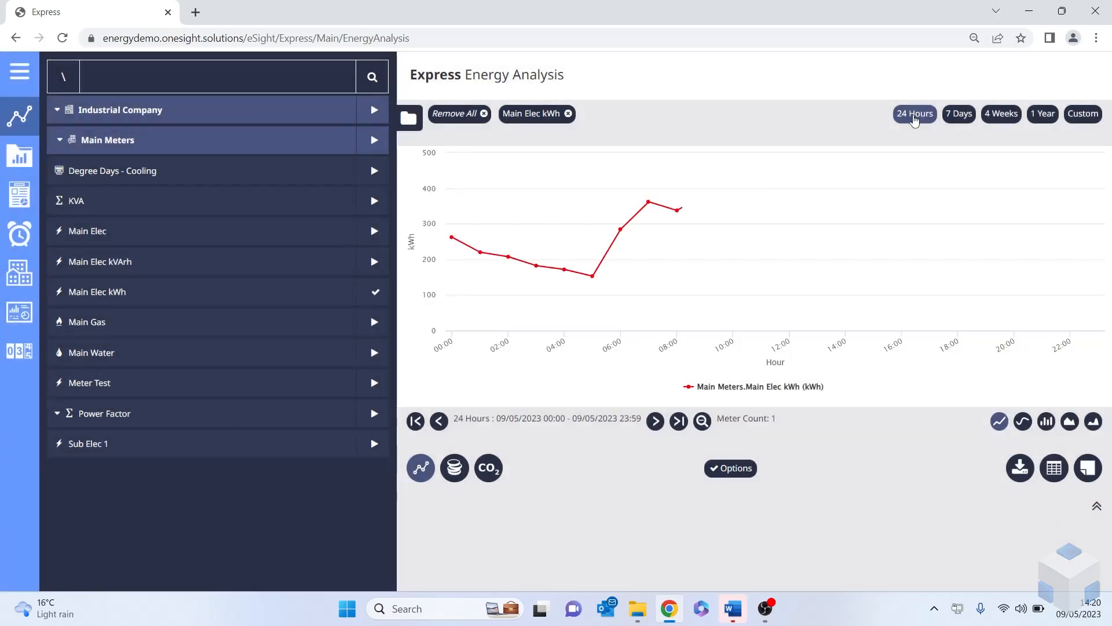
pyautogui.click(1001, 113)
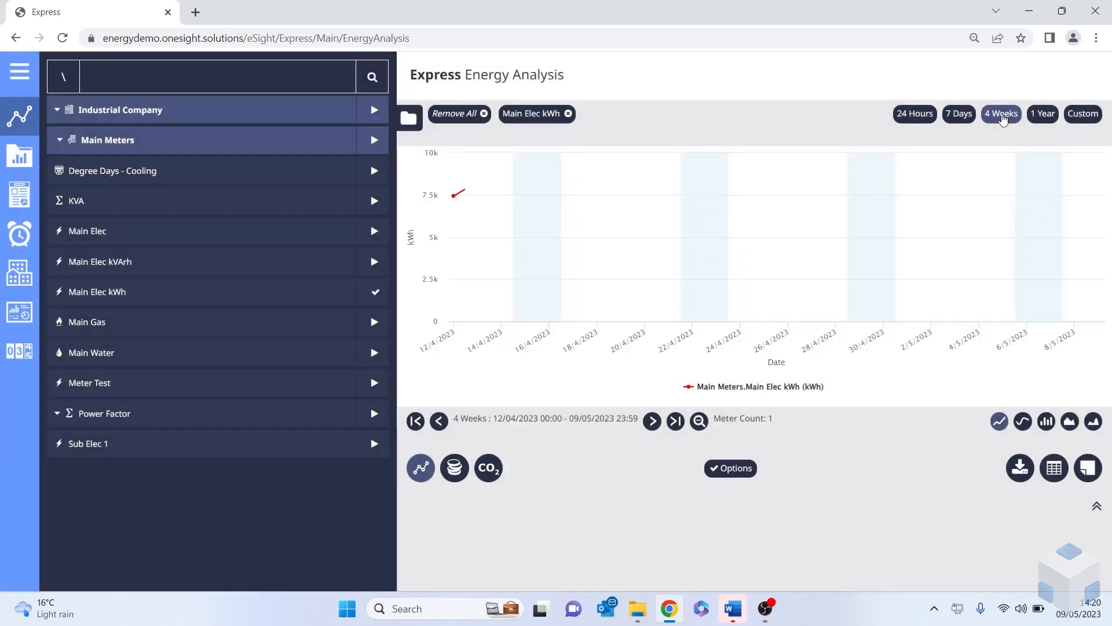
pyautogui.click(1042, 113)
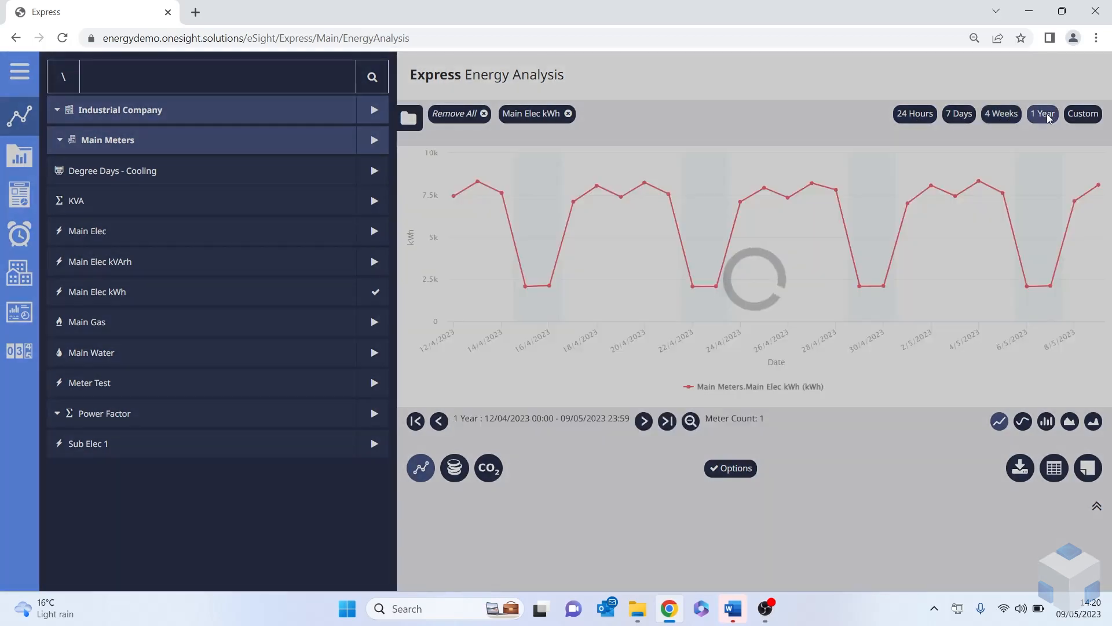
pyautogui.click(1082, 113)
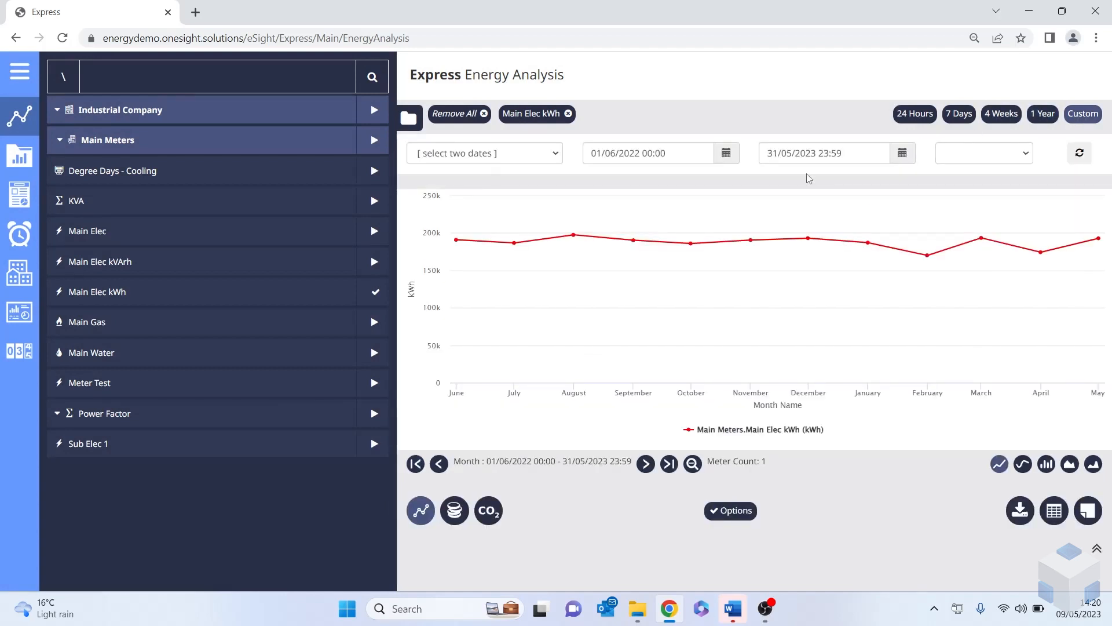
pyautogui.click(1041, 113)
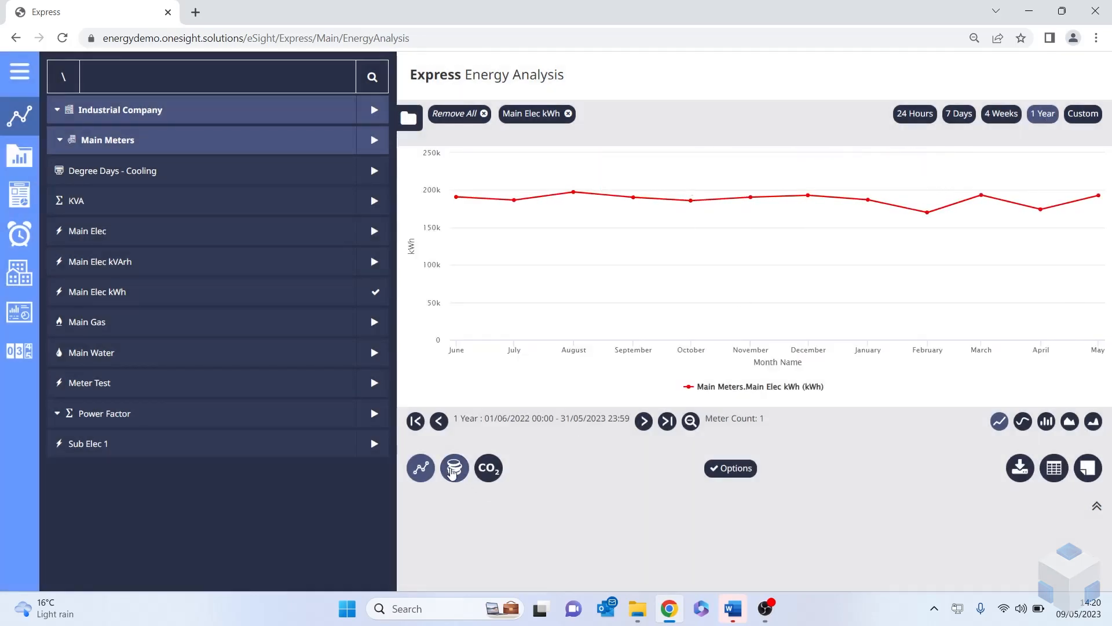
pyautogui.moveTo(454, 466)
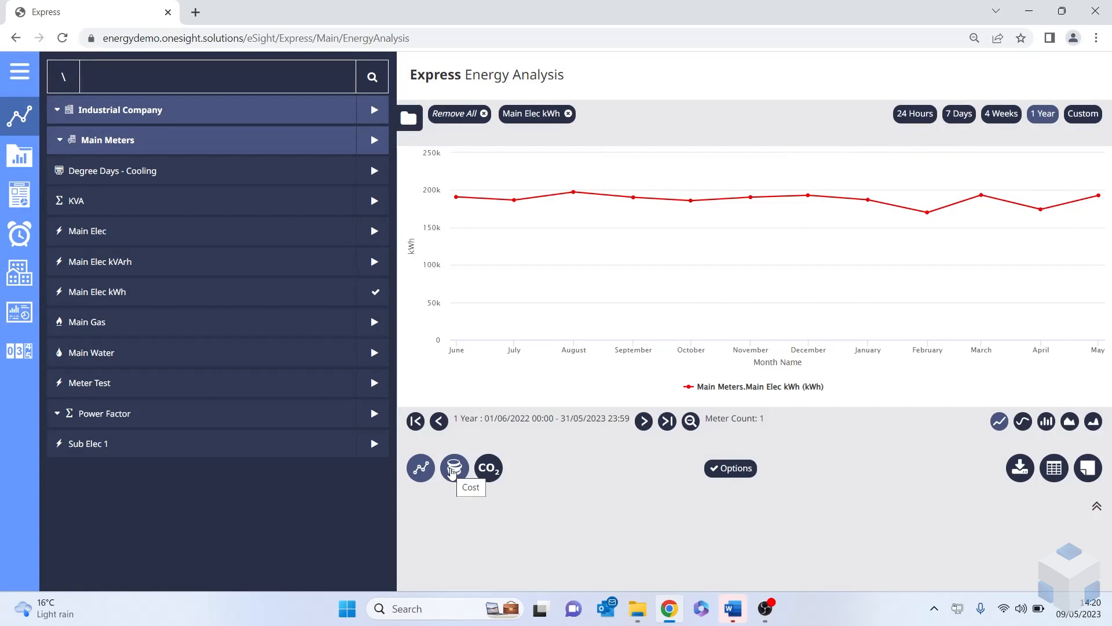
pyautogui.click(454, 467)
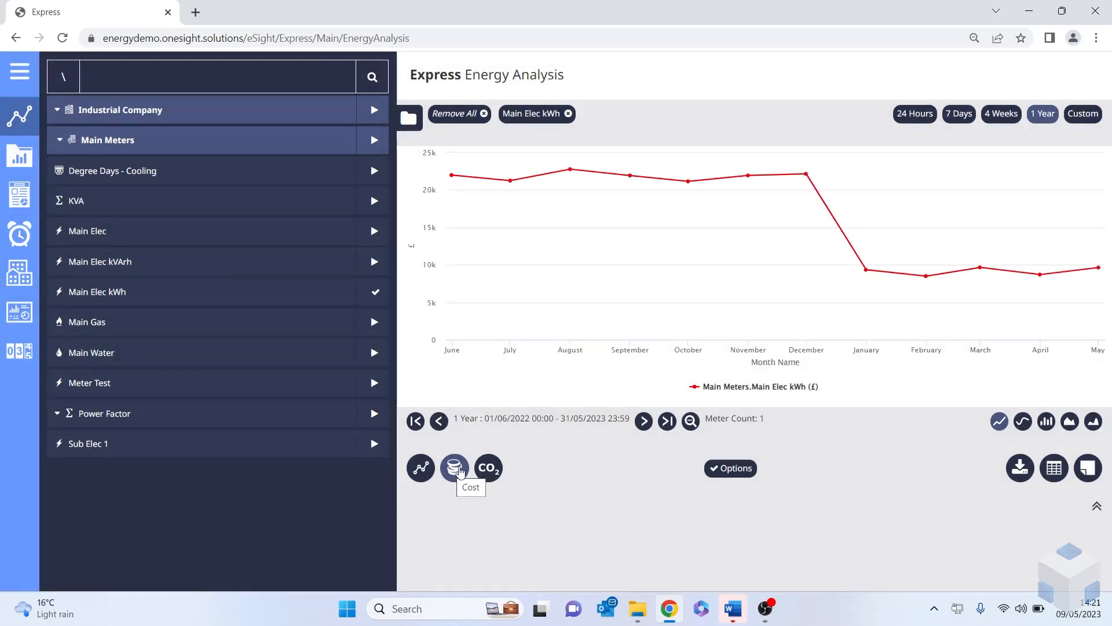
pyautogui.moveTo(487, 467)
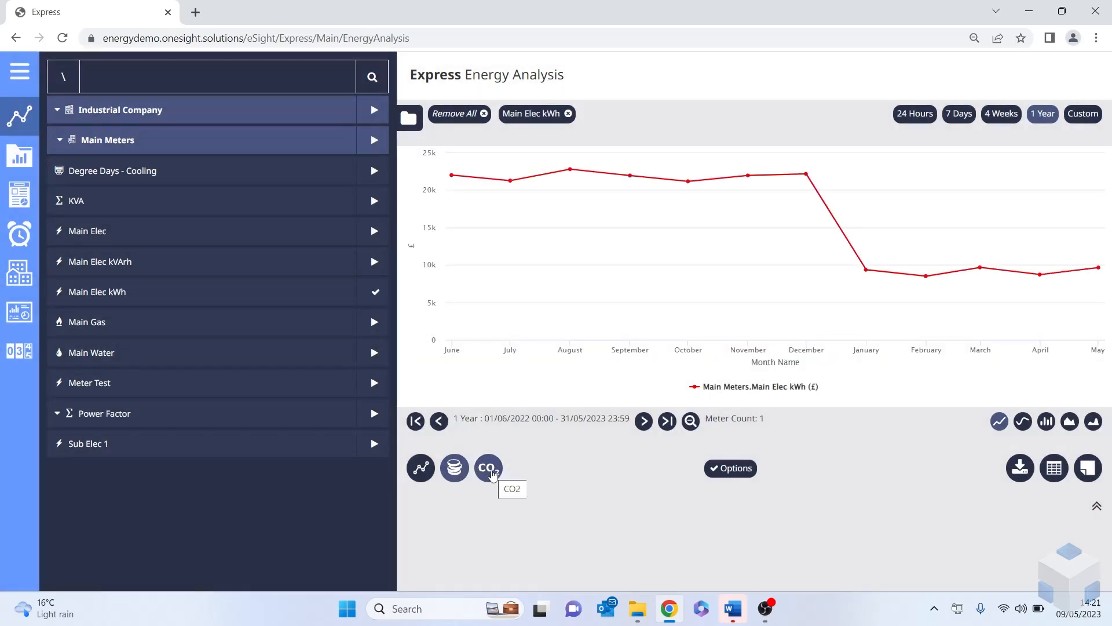
pyautogui.click(488, 467)
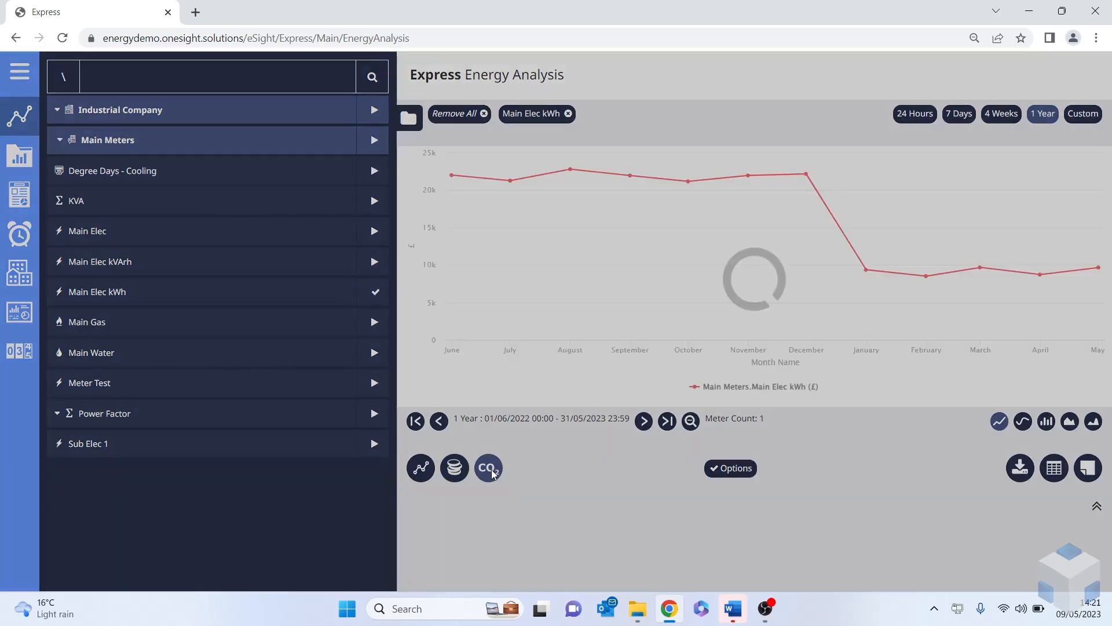
pyautogui.click(488, 467)
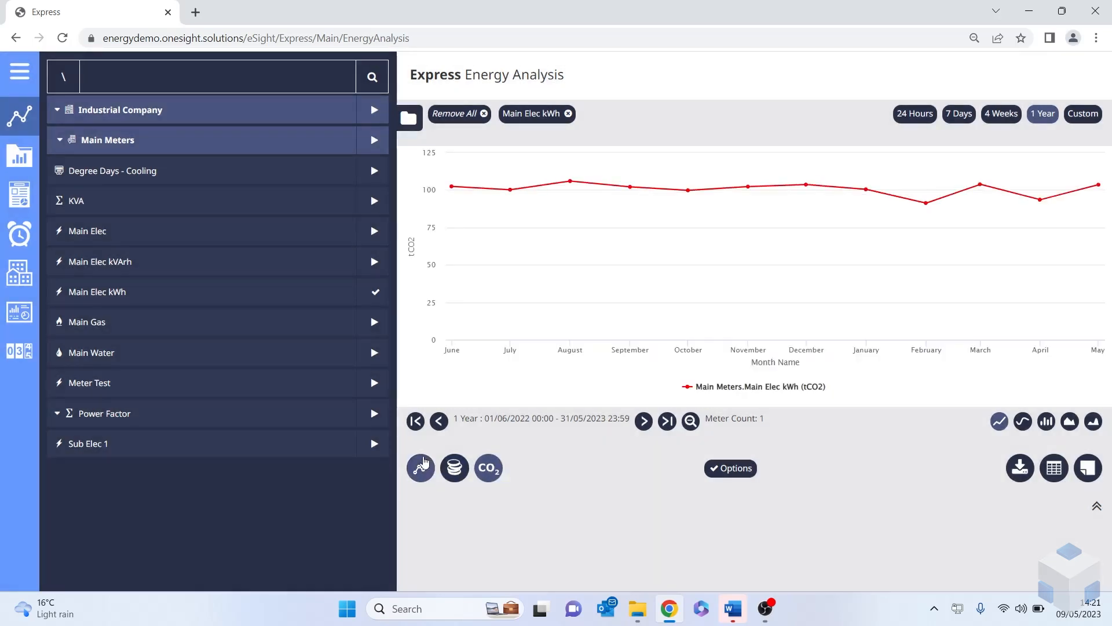
pyautogui.click(1046, 422)
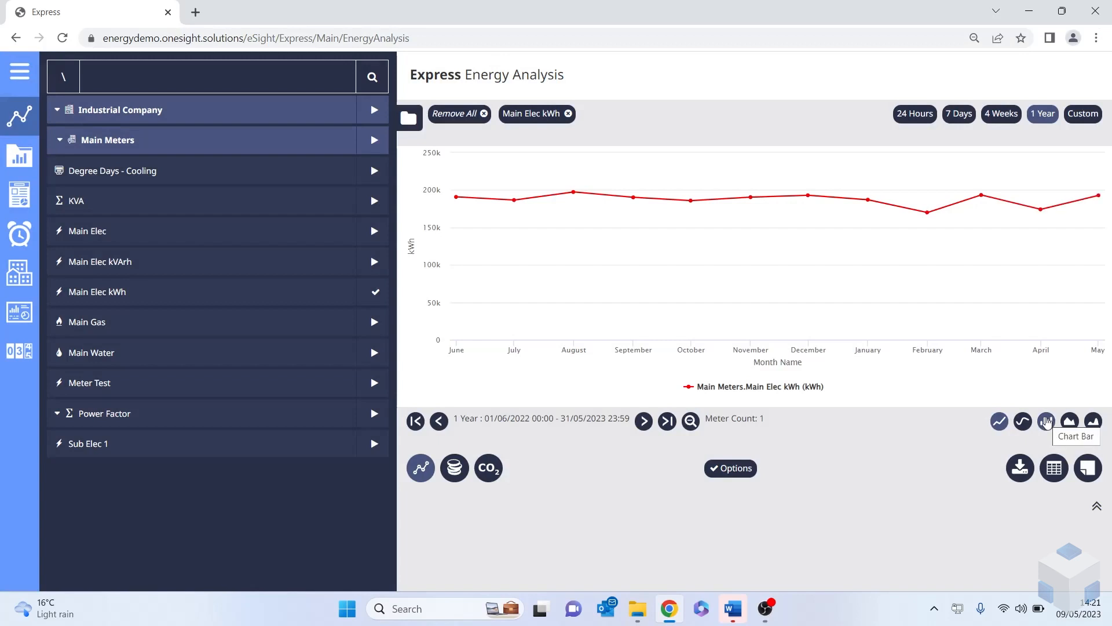
# - Show the monthly readings as bars and toggle period comparison on then off in chart options
pyautogui.click(1045, 420)
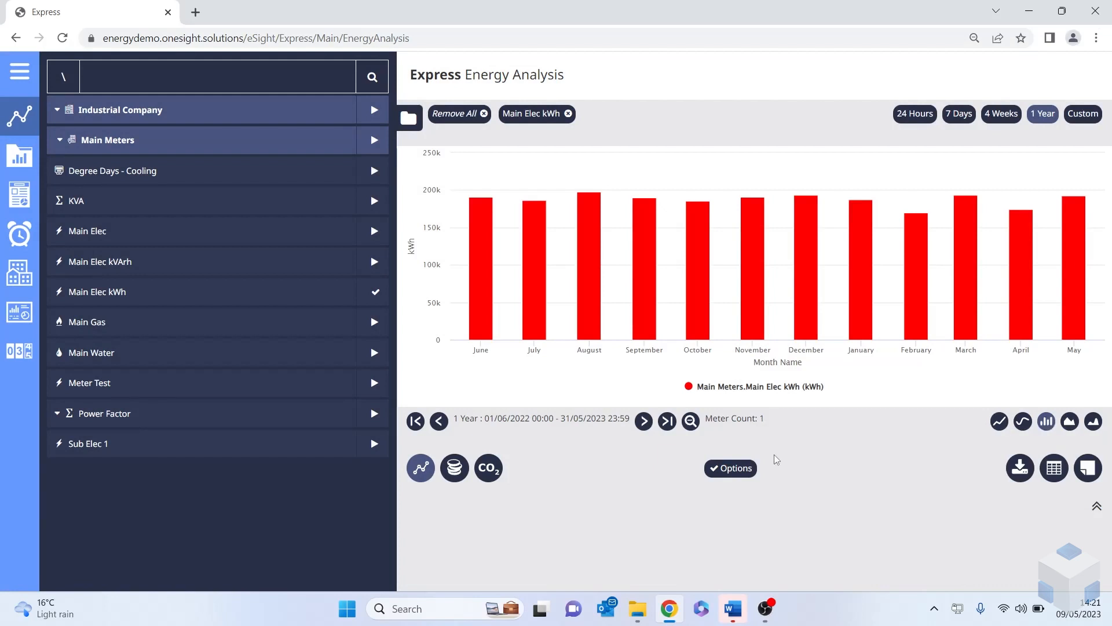
pyautogui.click(730, 467)
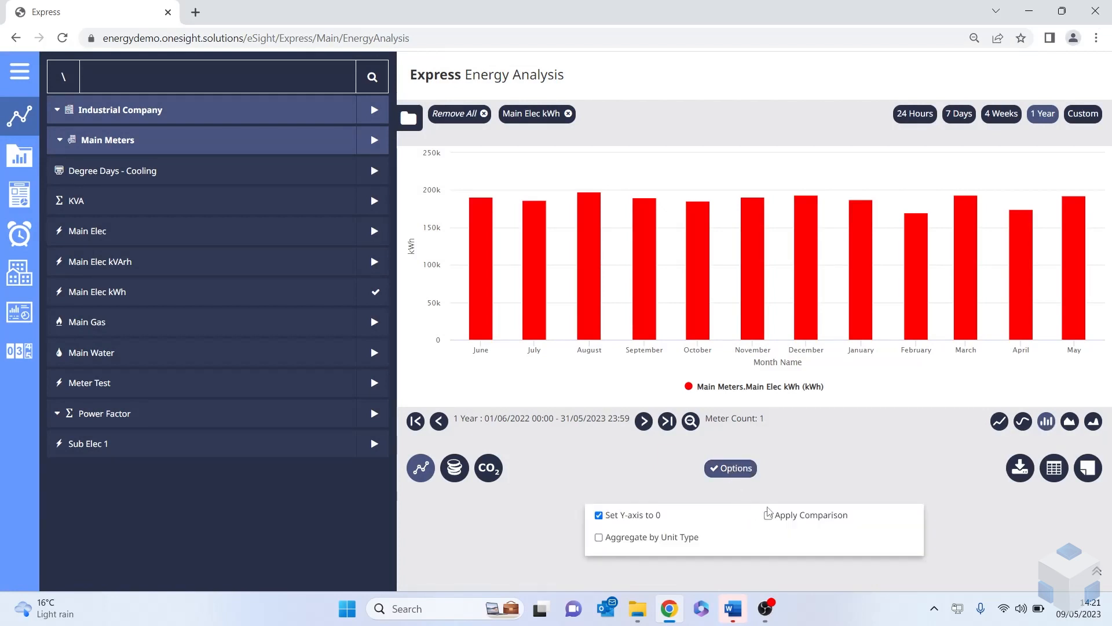
pyautogui.click(767, 514)
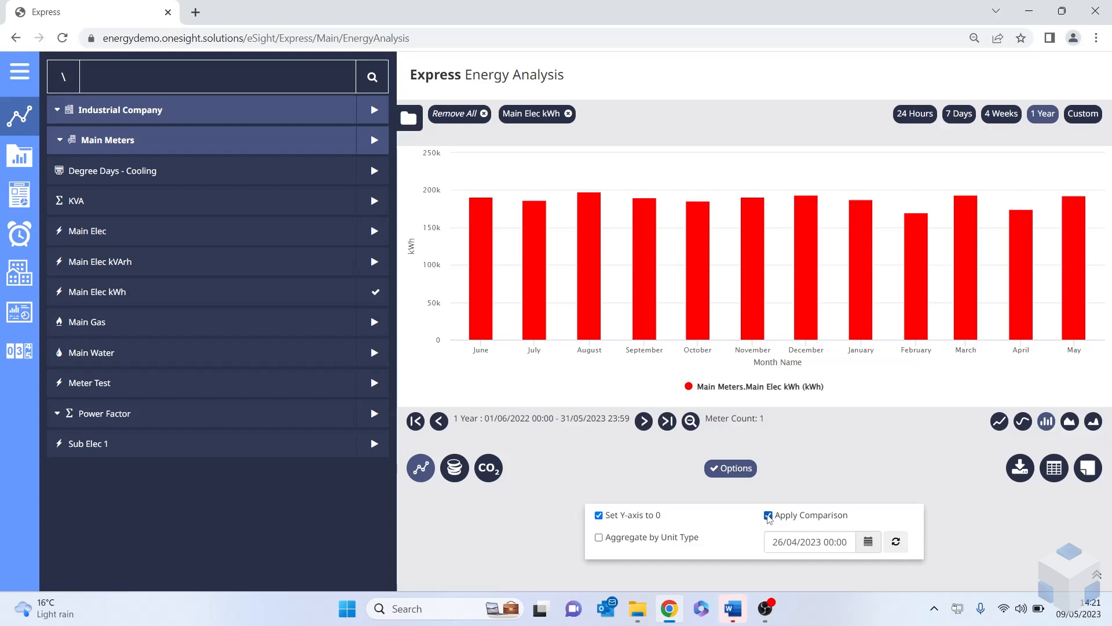
pyautogui.click(767, 515)
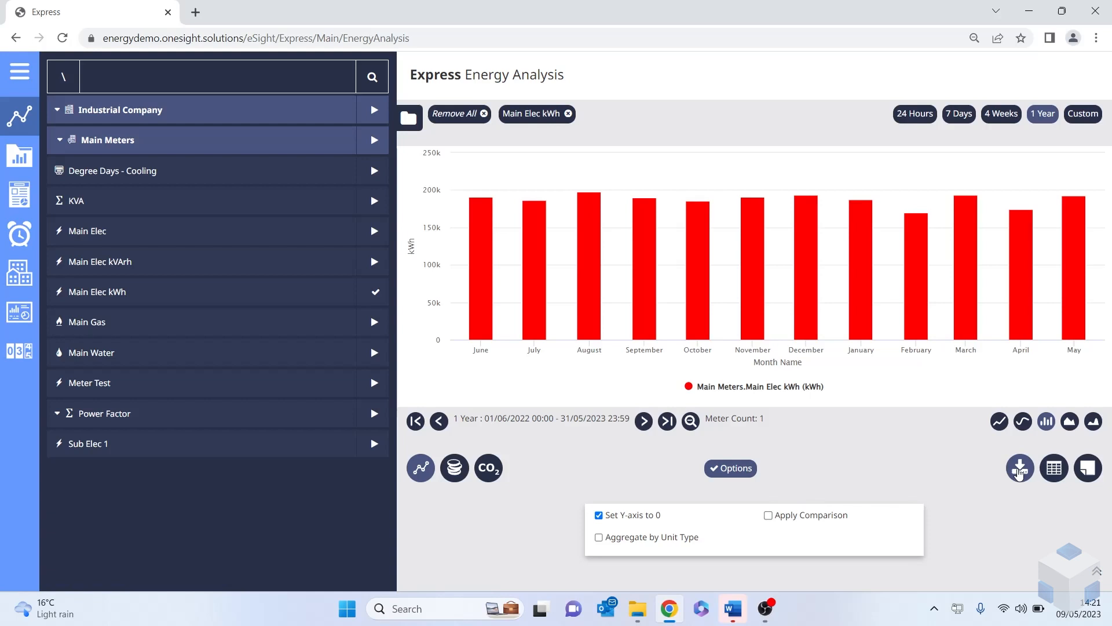
pyautogui.moveTo(1054, 467)
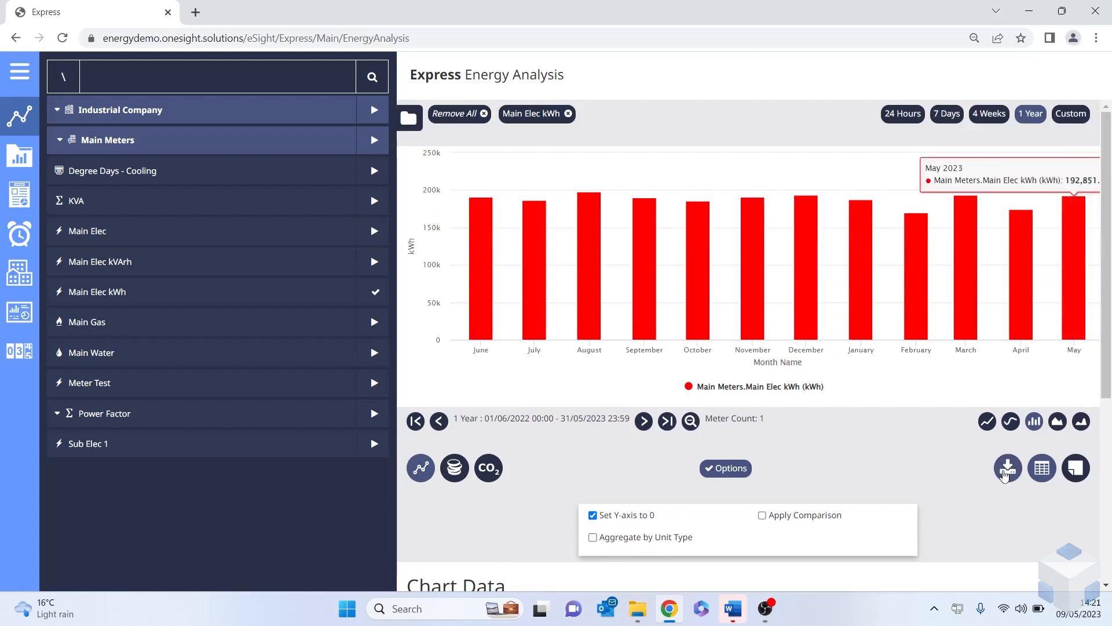
# - Reveal the CSV/XLS/PDF/PNG export choices and scroll down to the Notes section
pyautogui.click(1007, 467)
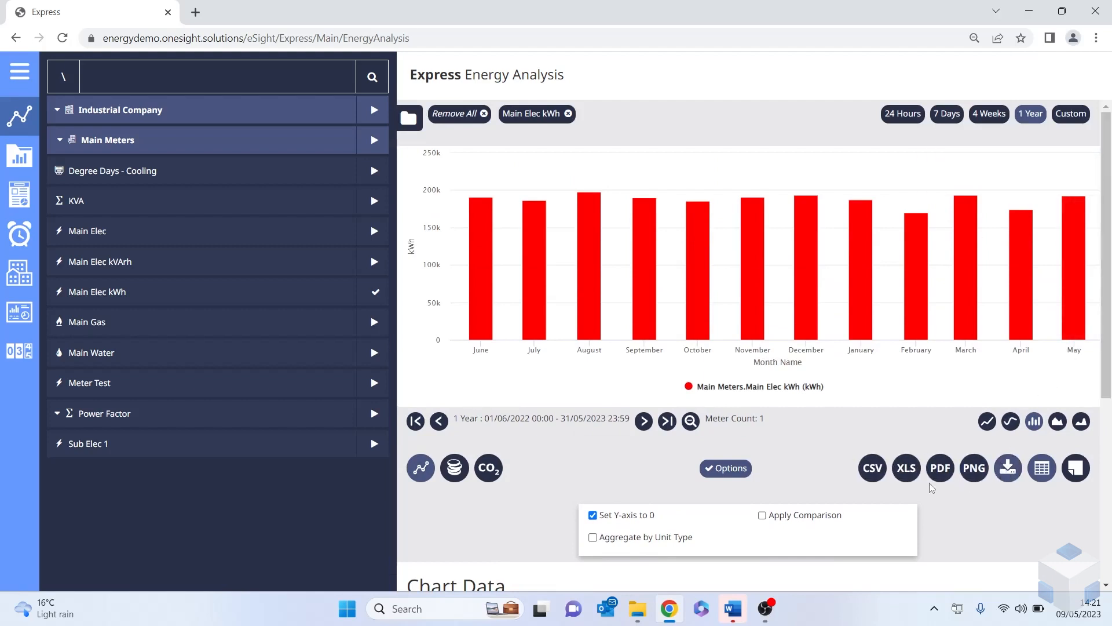
pyautogui.moveTo(871, 466)
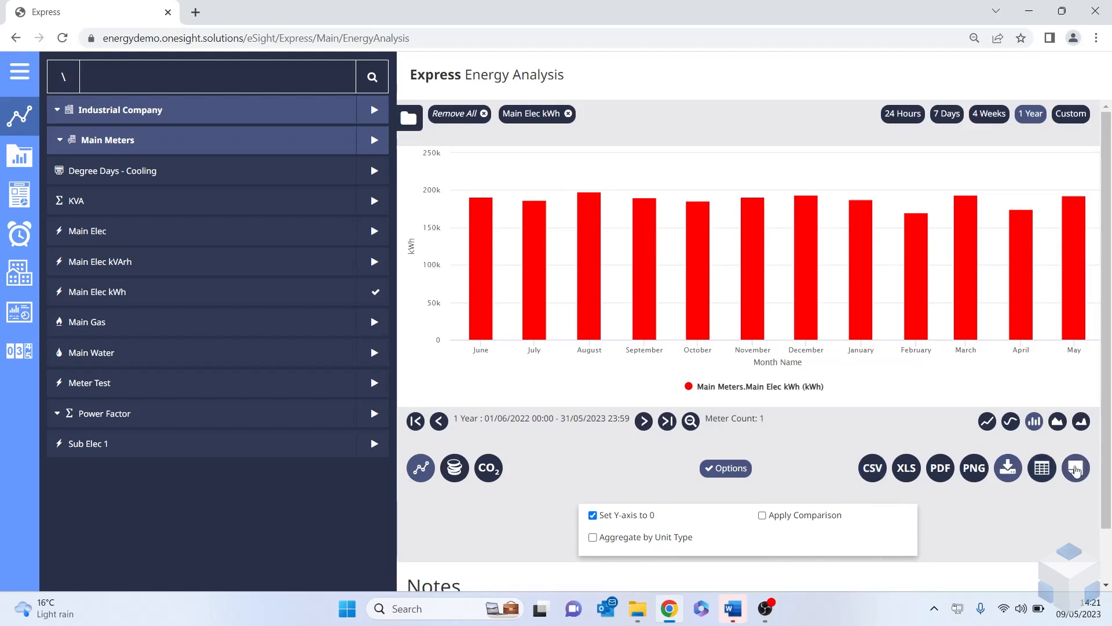
pyautogui.scroll(-3)
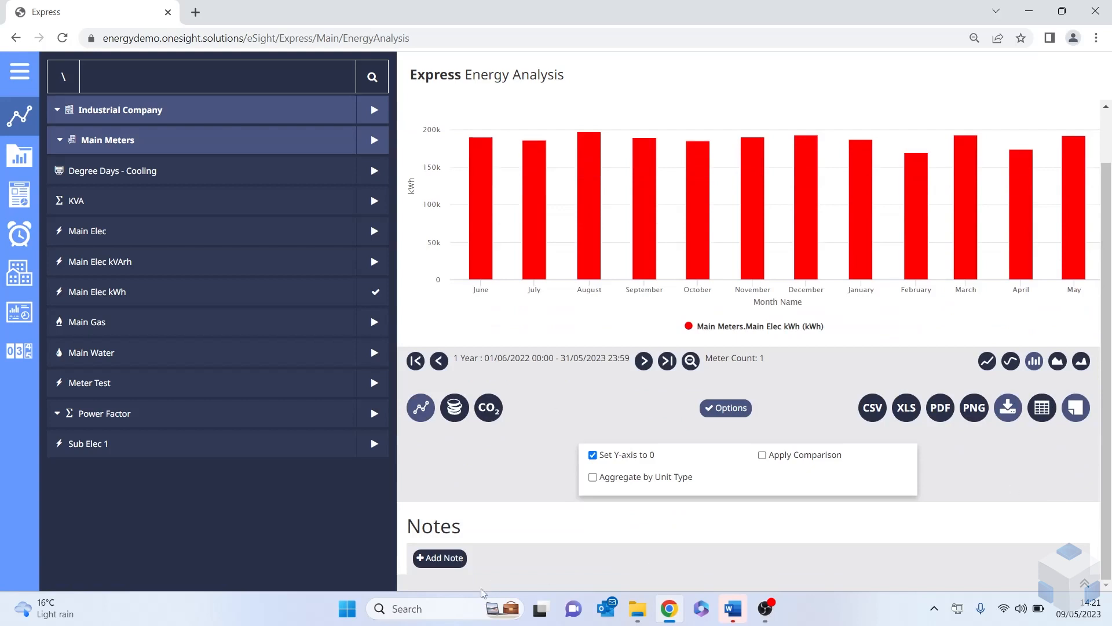
pyautogui.click(439, 557)
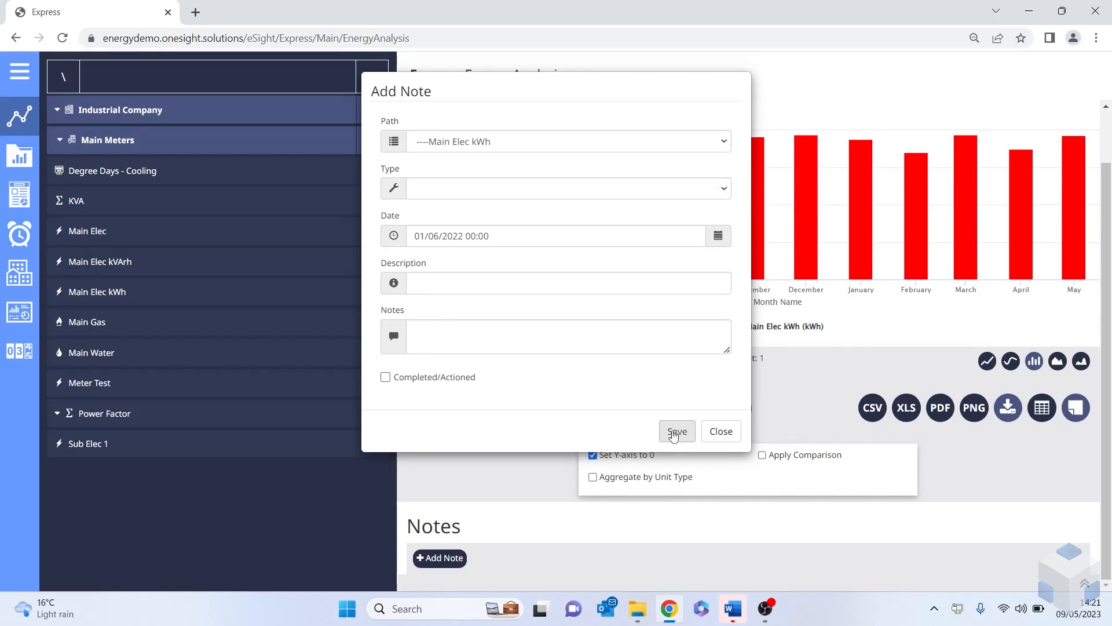
pyautogui.click(675, 431)
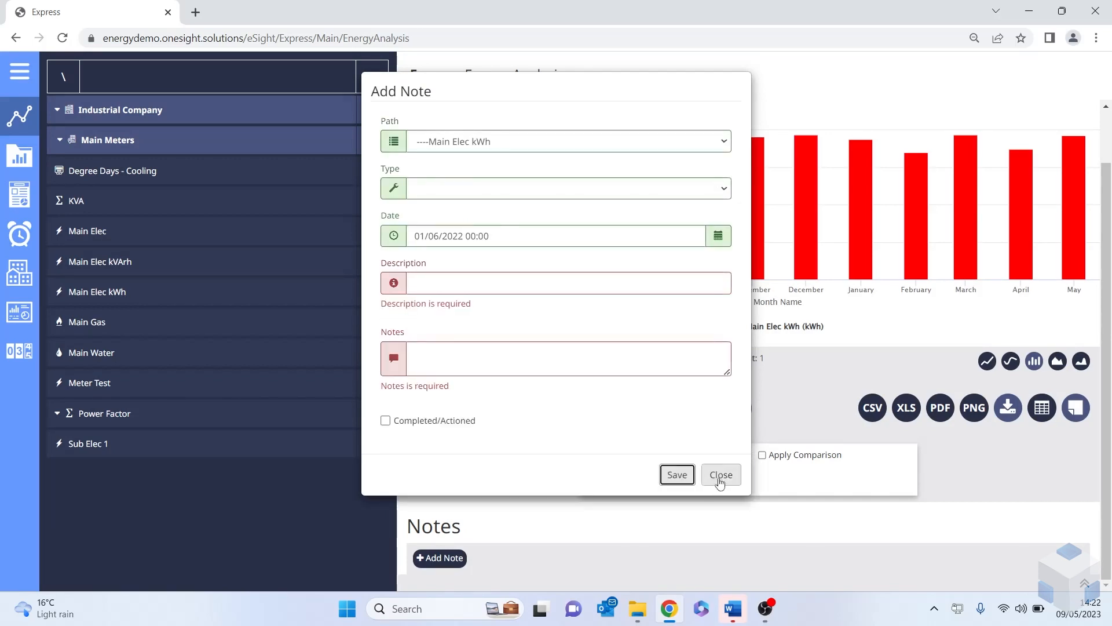
pyautogui.click(720, 475)
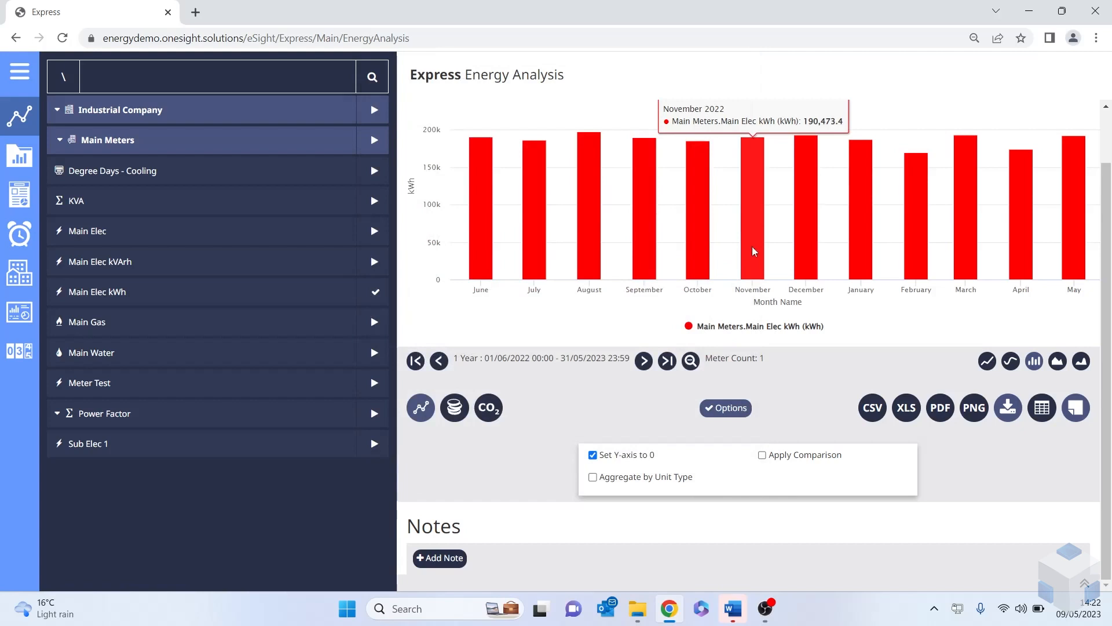
pyautogui.moveTo(757, 201)
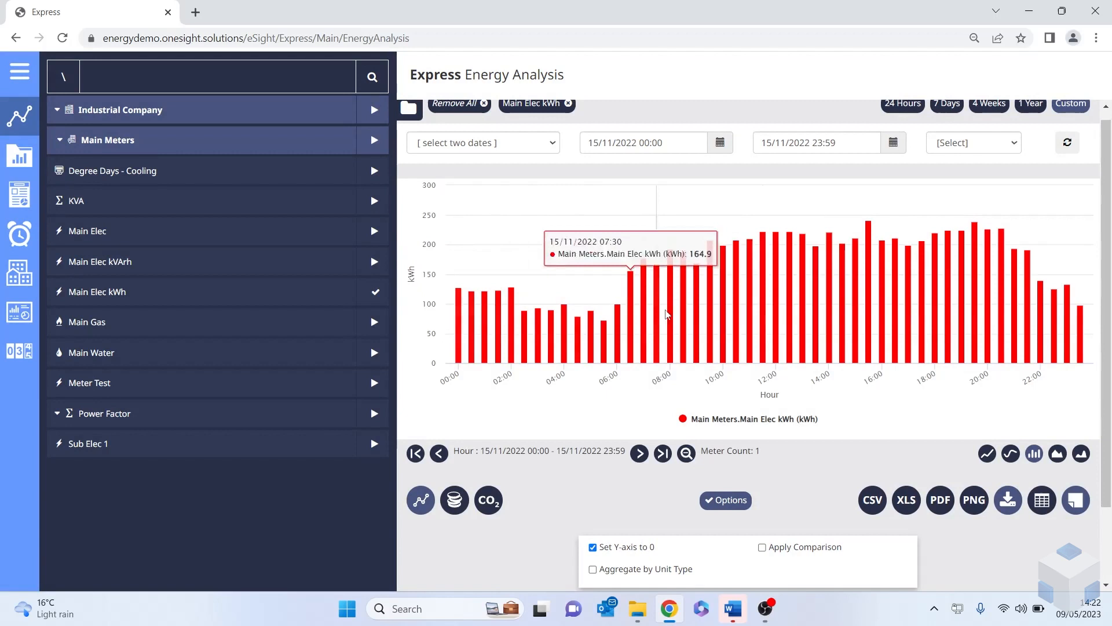
pyautogui.moveTo(1088, 311)
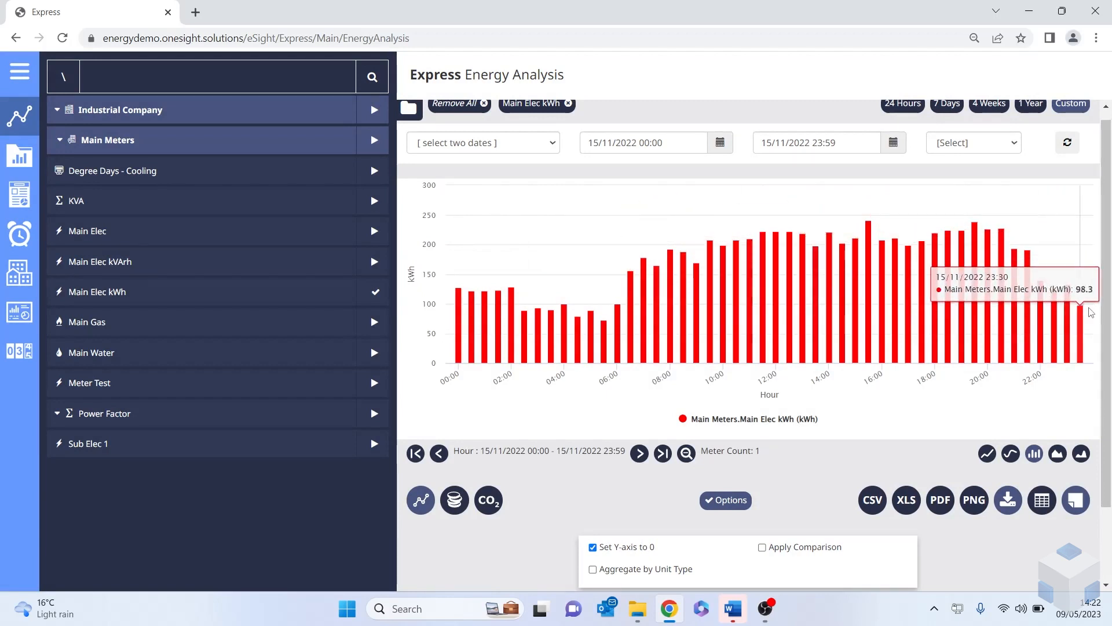
pyautogui.moveTo(95, 358)
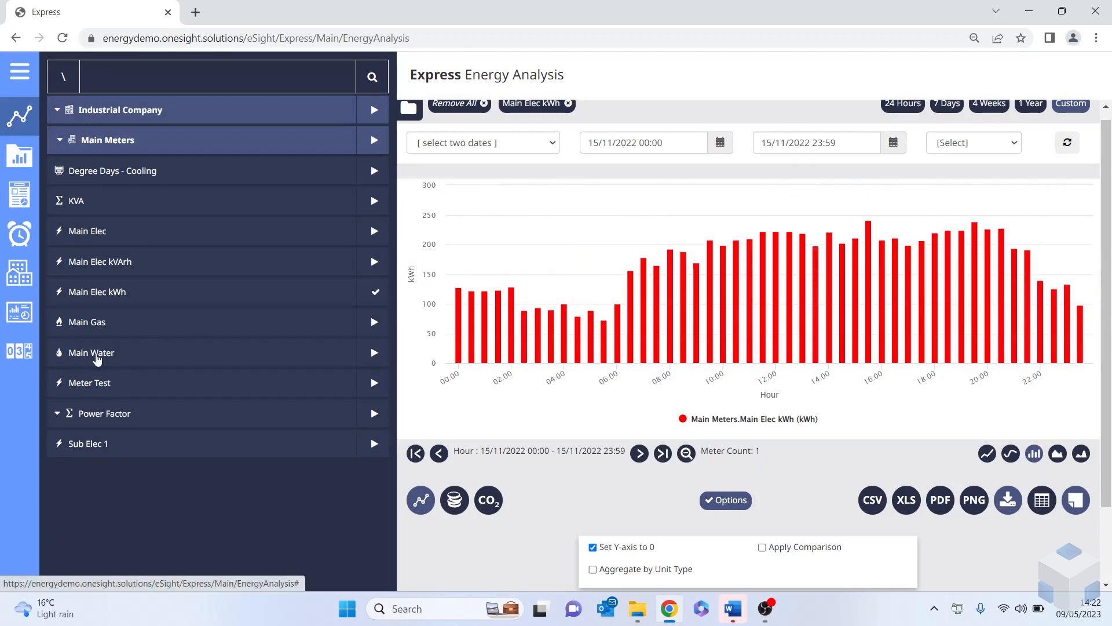
# - Overlay Main Water on the 15/11/2022 half-hourly chart, then remove it again
pyautogui.click(91, 352)
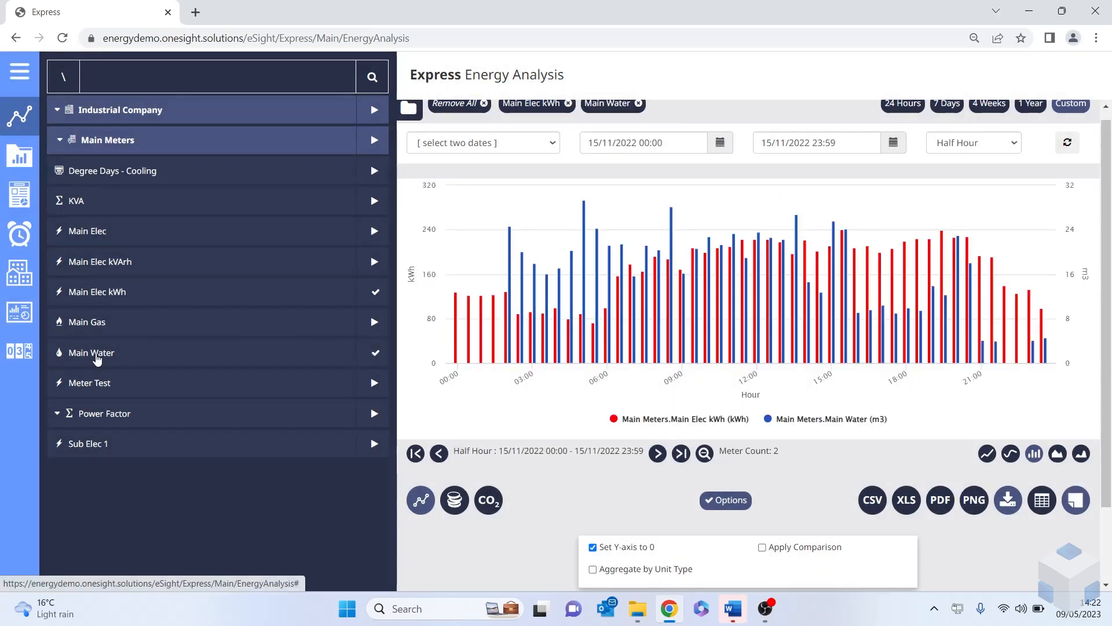
pyautogui.click(637, 103)
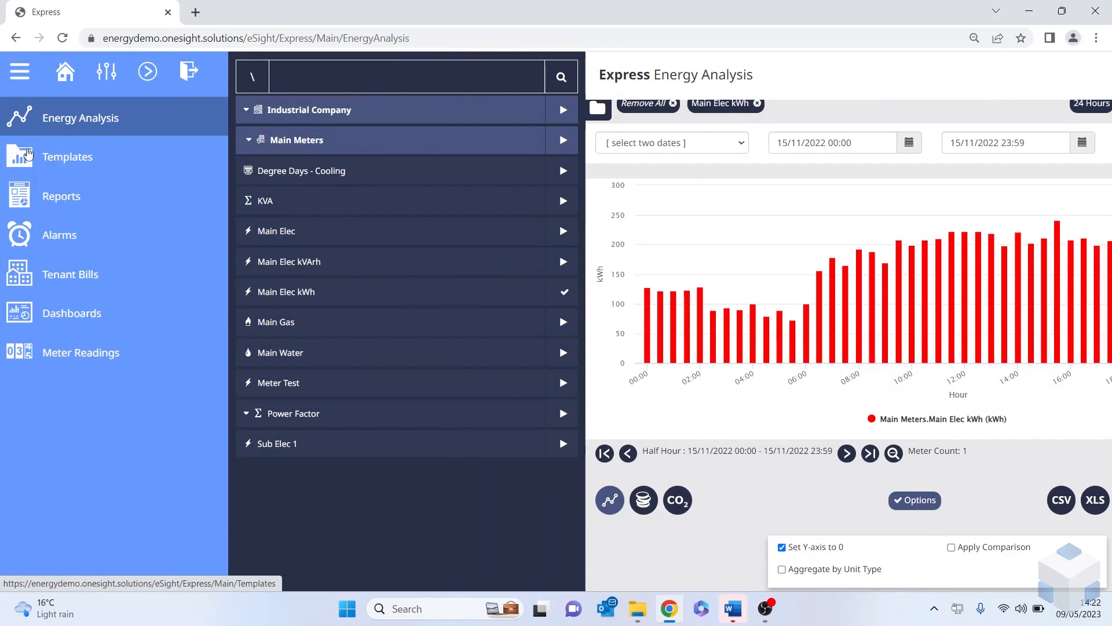
# - Go to Templates and filter the analysis type to League Tables only
pyautogui.click(67, 157)
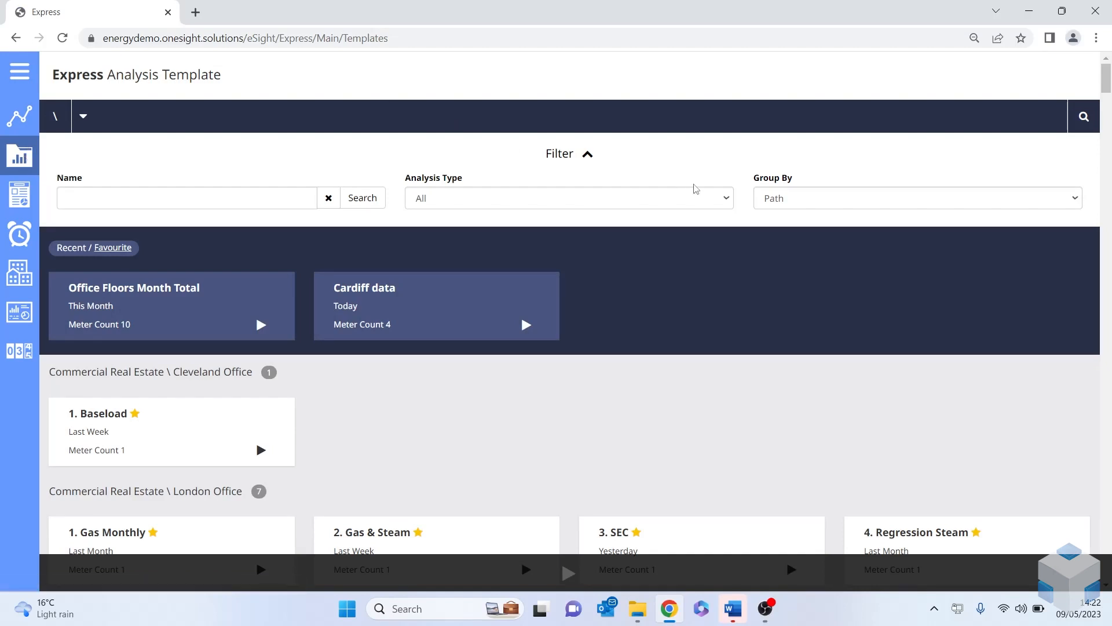
pyautogui.moveTo(729, 204)
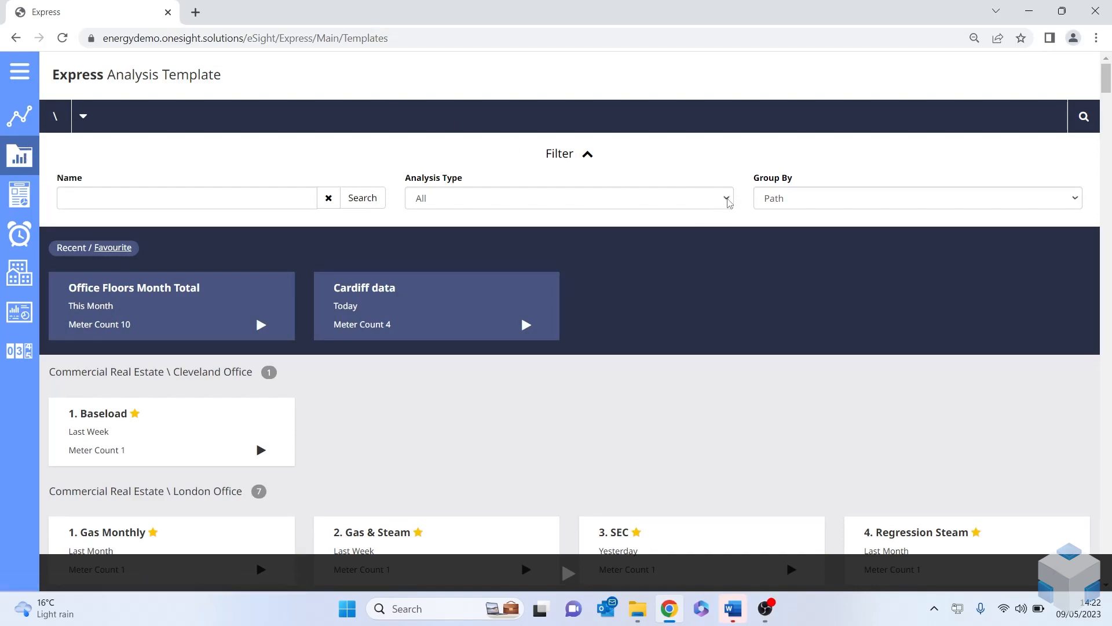
pyautogui.click(567, 198)
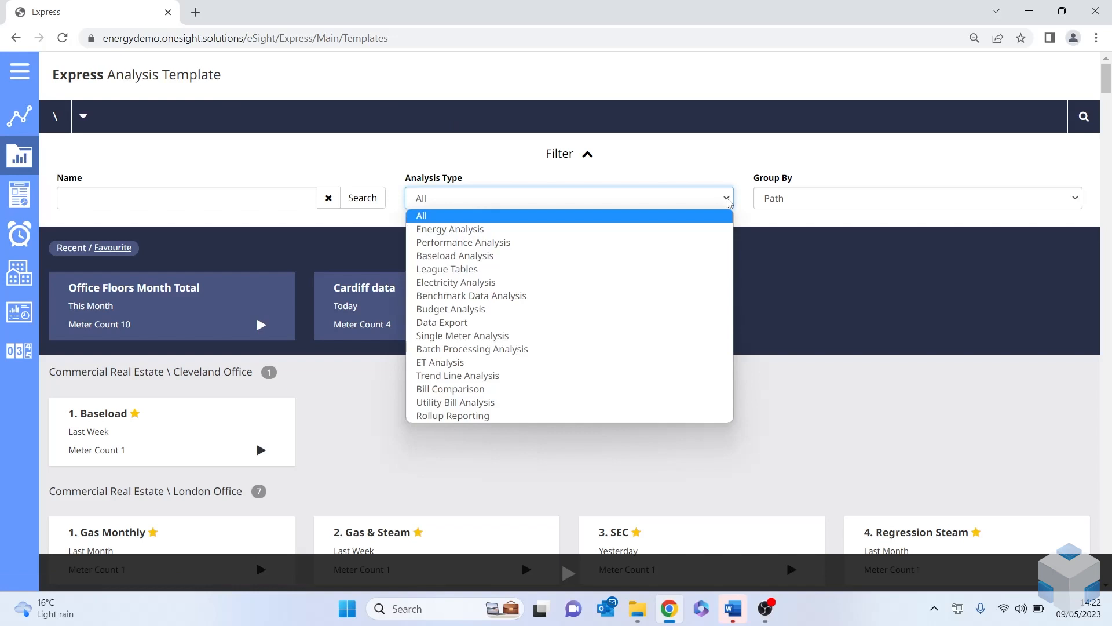
pyautogui.moveTo(612, 268)
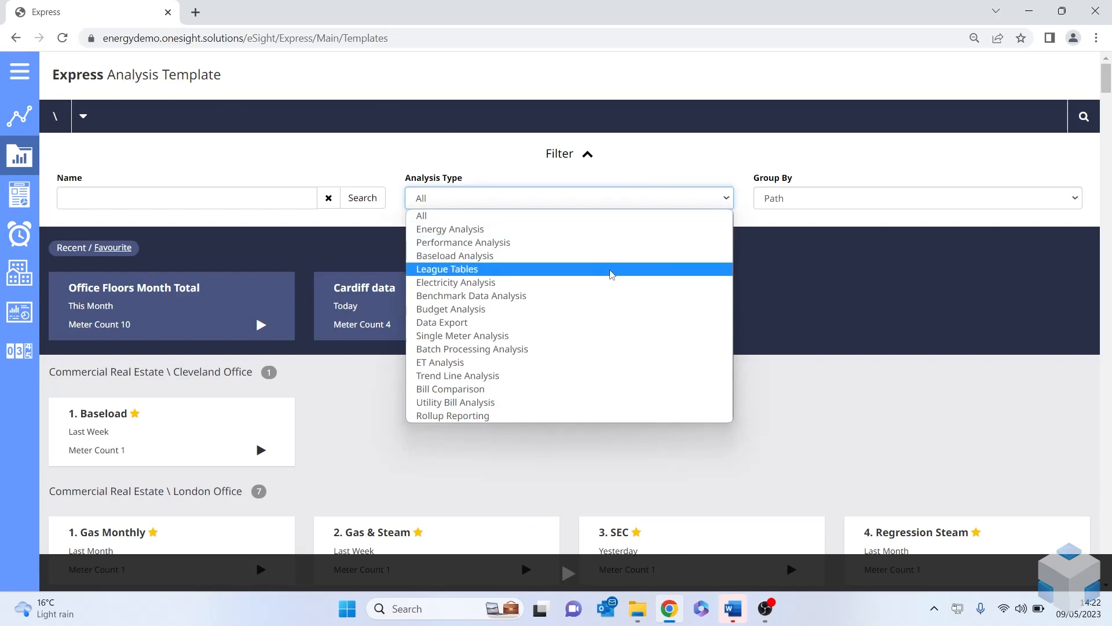
pyautogui.click(447, 269)
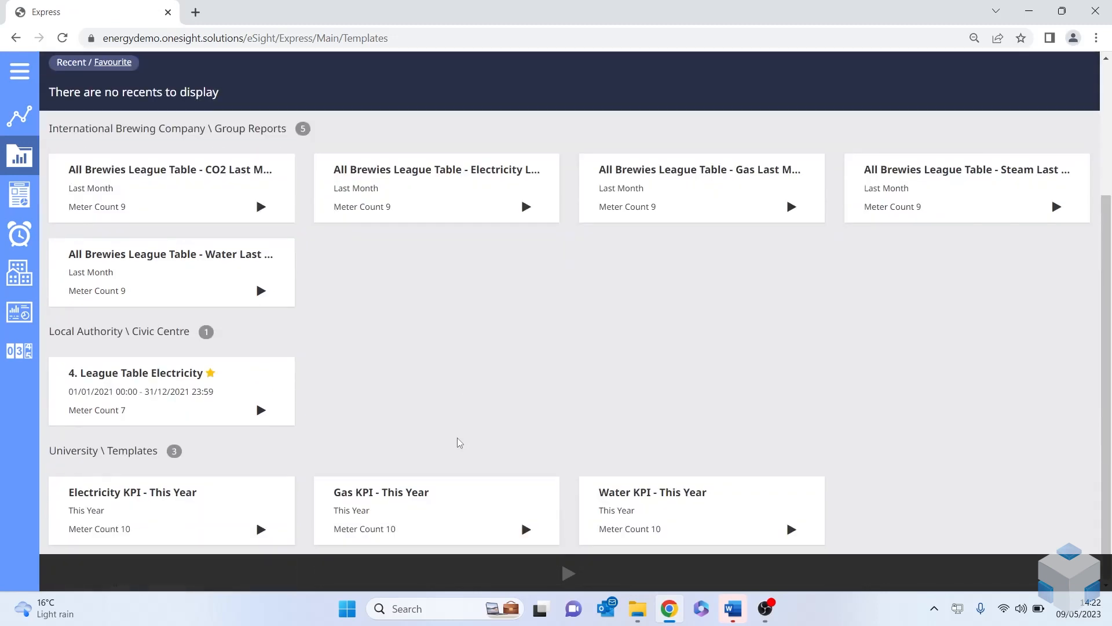
pyautogui.moveTo(263, 414)
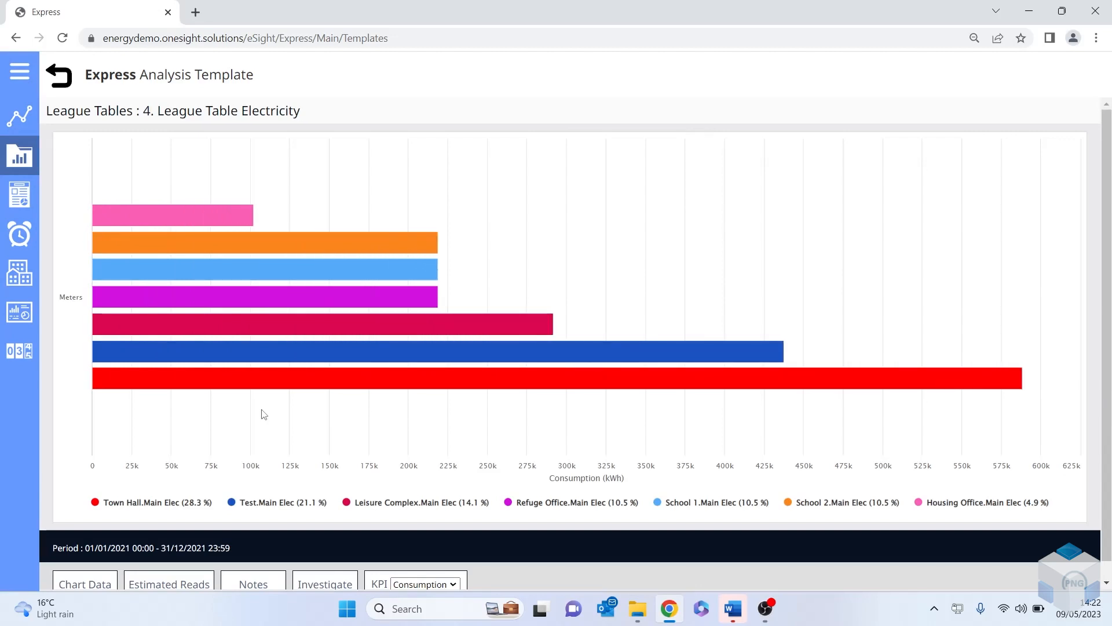
pyautogui.moveTo(257, 380)
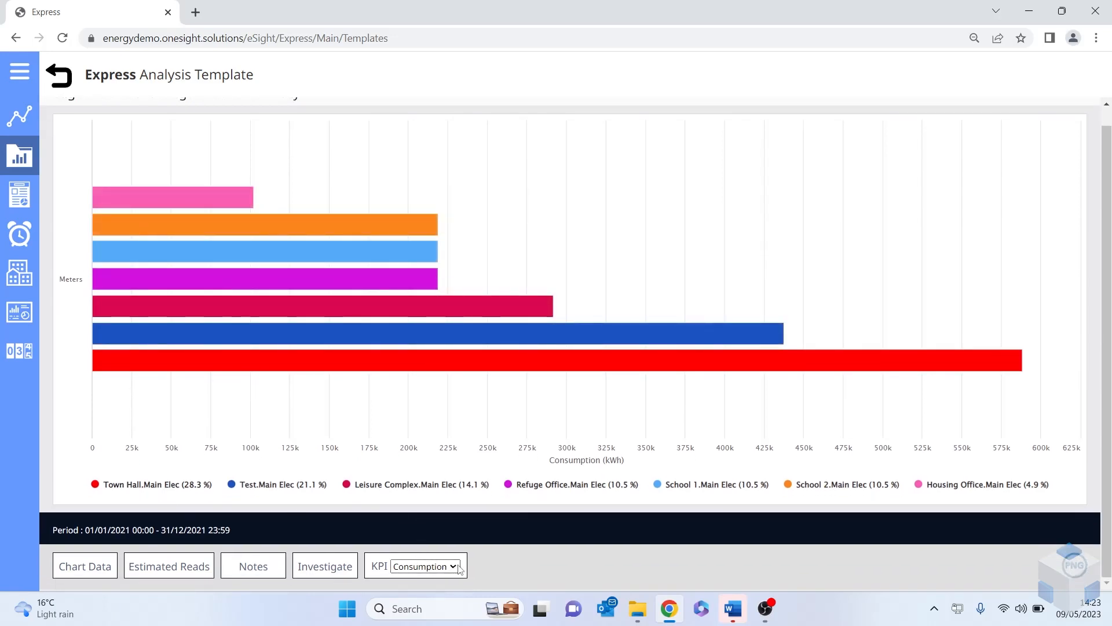
# - Change the league table KPI from Consumption to Area to rank meters by kWh/m²
pyautogui.click(423, 567)
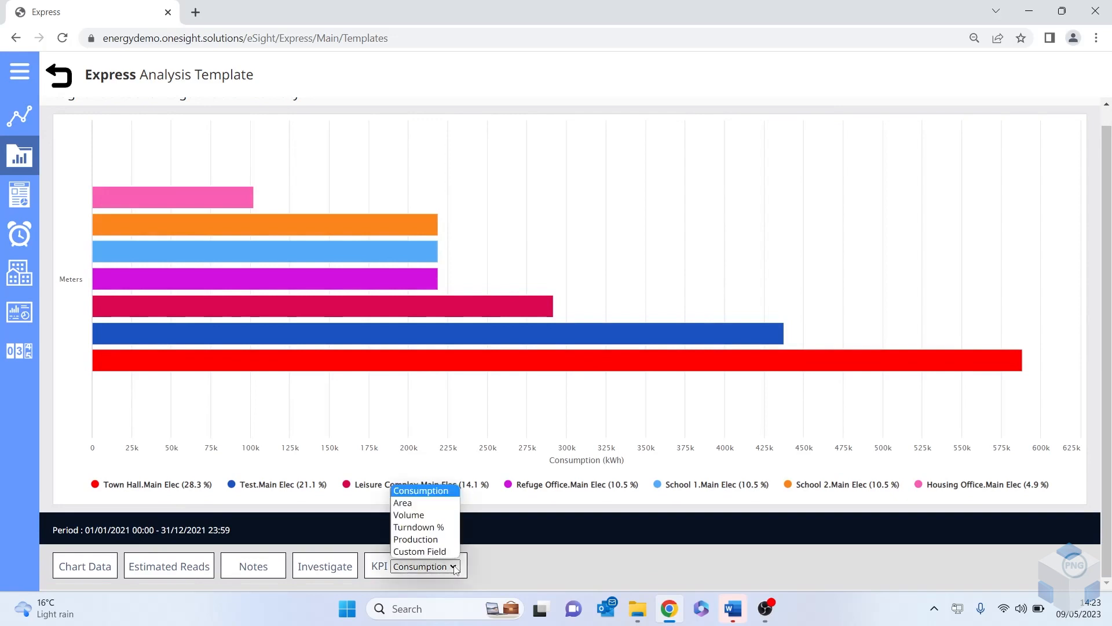
pyautogui.moveTo(402, 502)
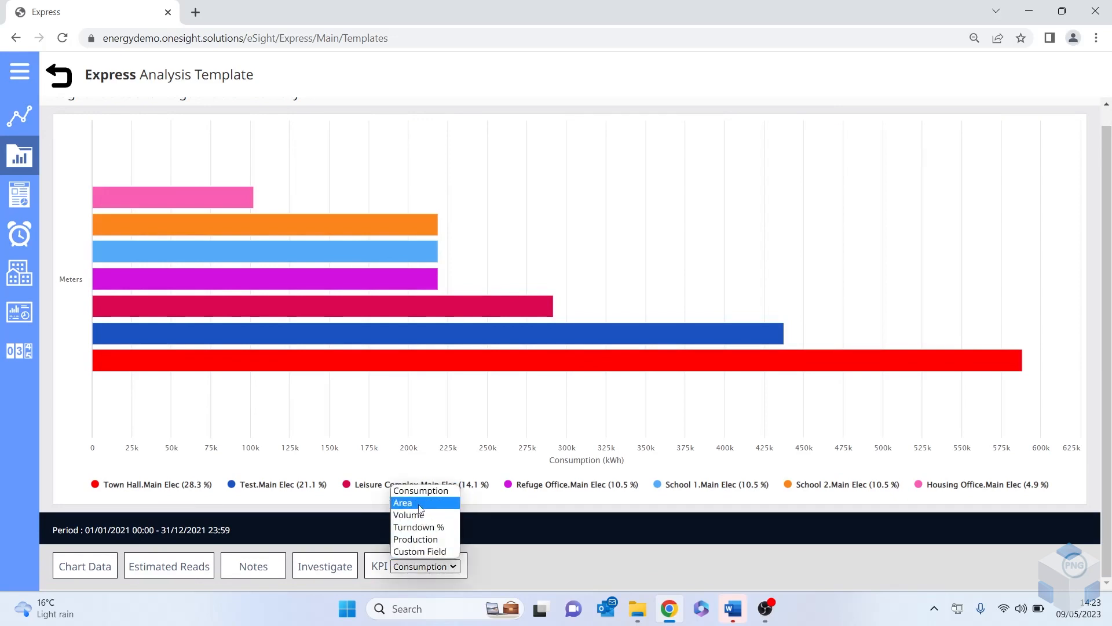
pyautogui.click(403, 502)
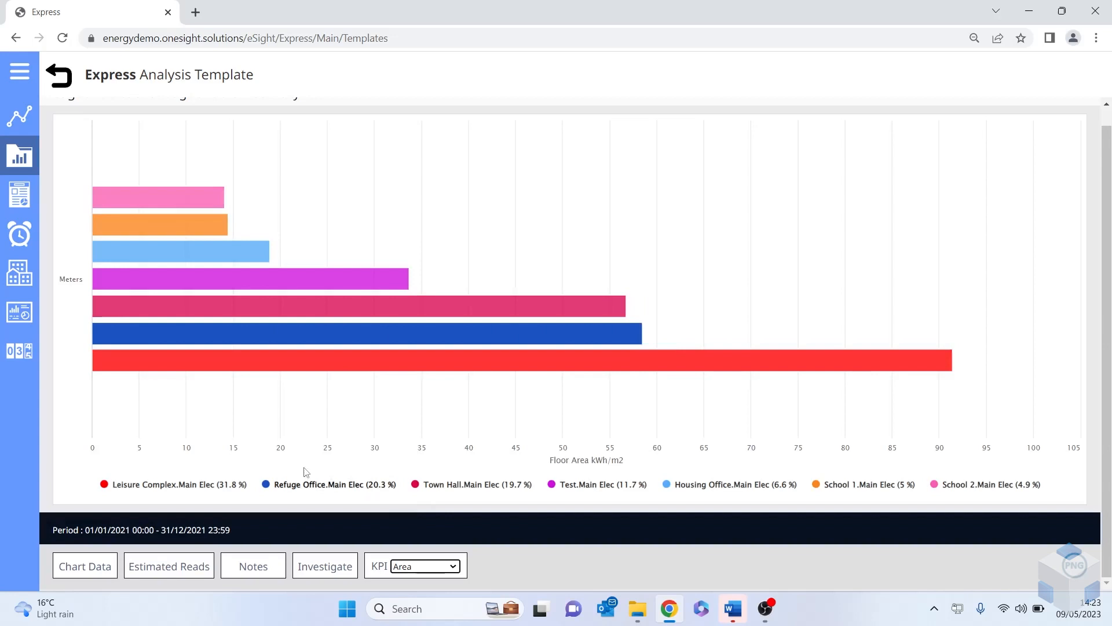
pyautogui.moveTo(234, 359)
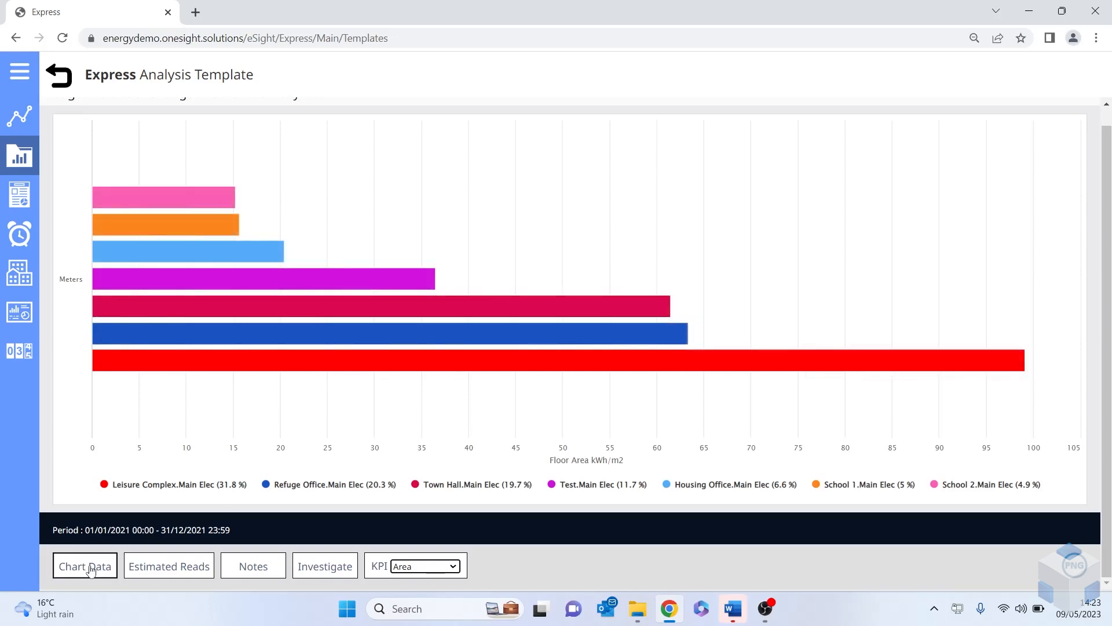
# - View the floor-area figures as Chart Data, then start a new note from the Notes tab
pyautogui.click(85, 565)
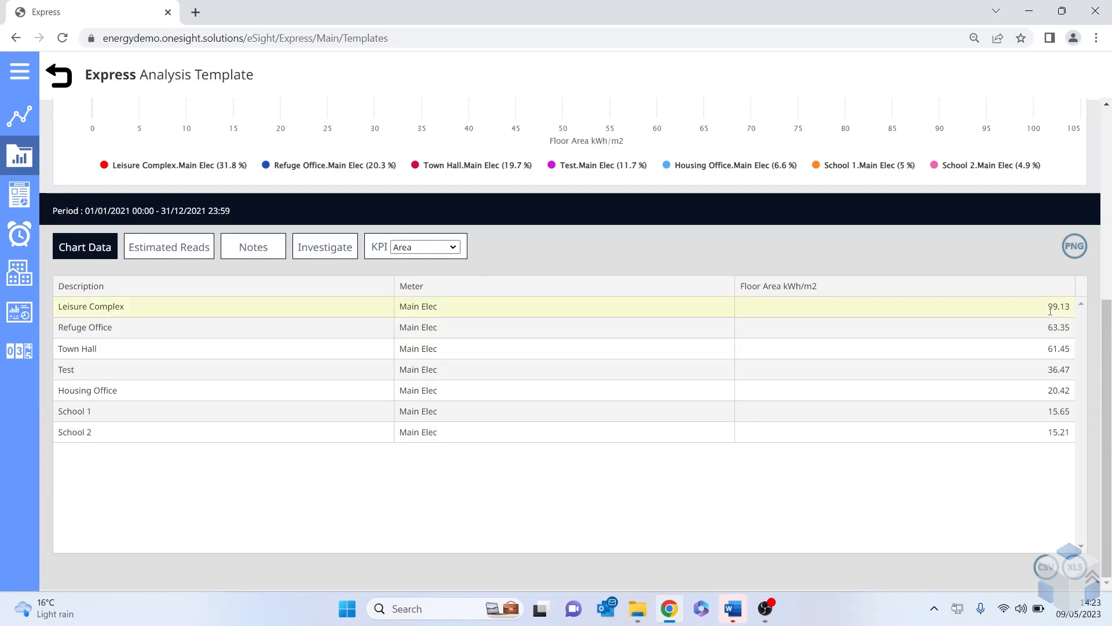
pyautogui.moveTo(1035, 312)
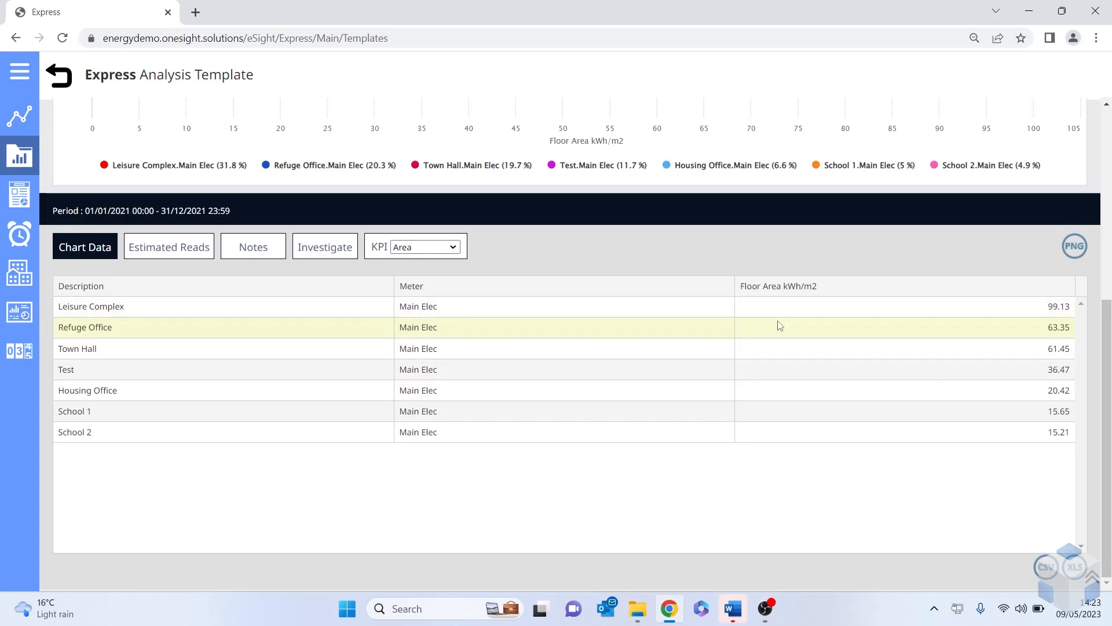
pyautogui.moveTo(1045, 566)
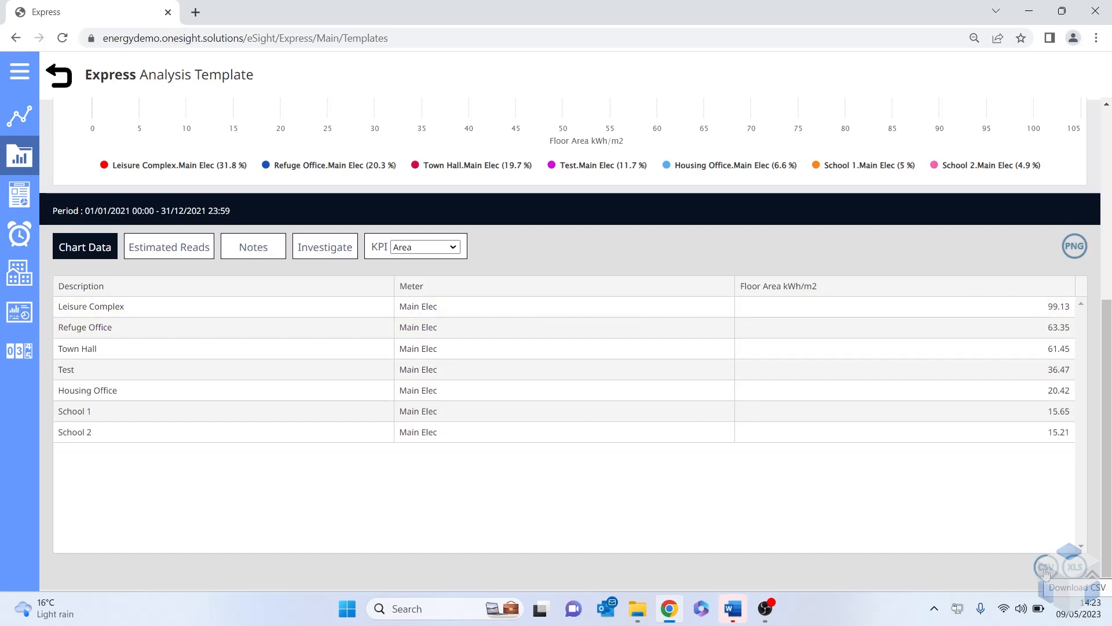
pyautogui.moveTo(665, 504)
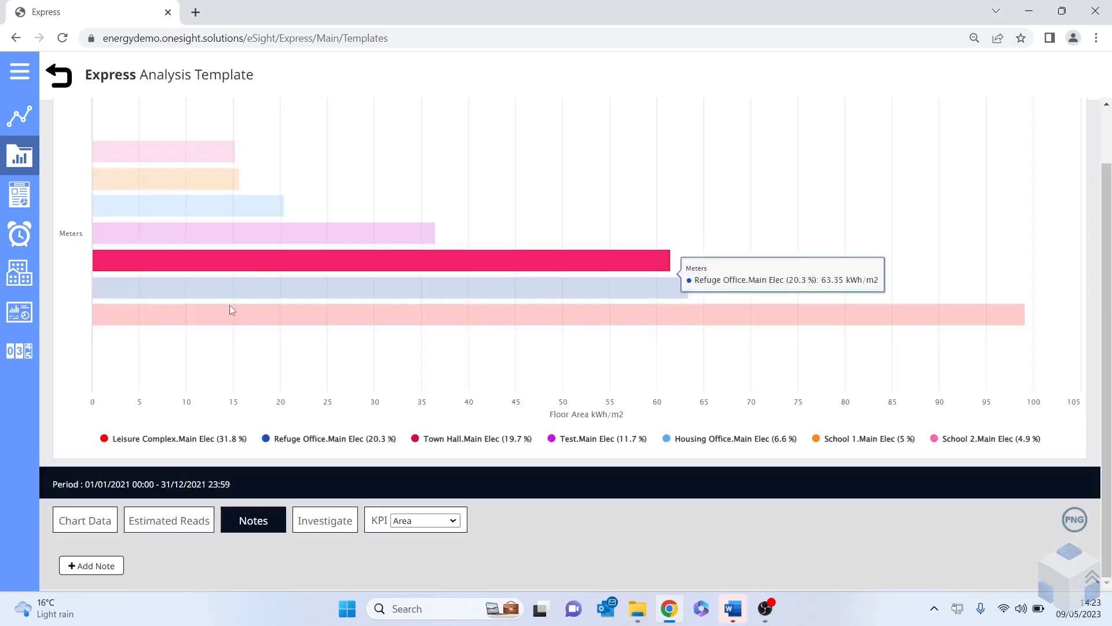
pyautogui.click(90, 565)
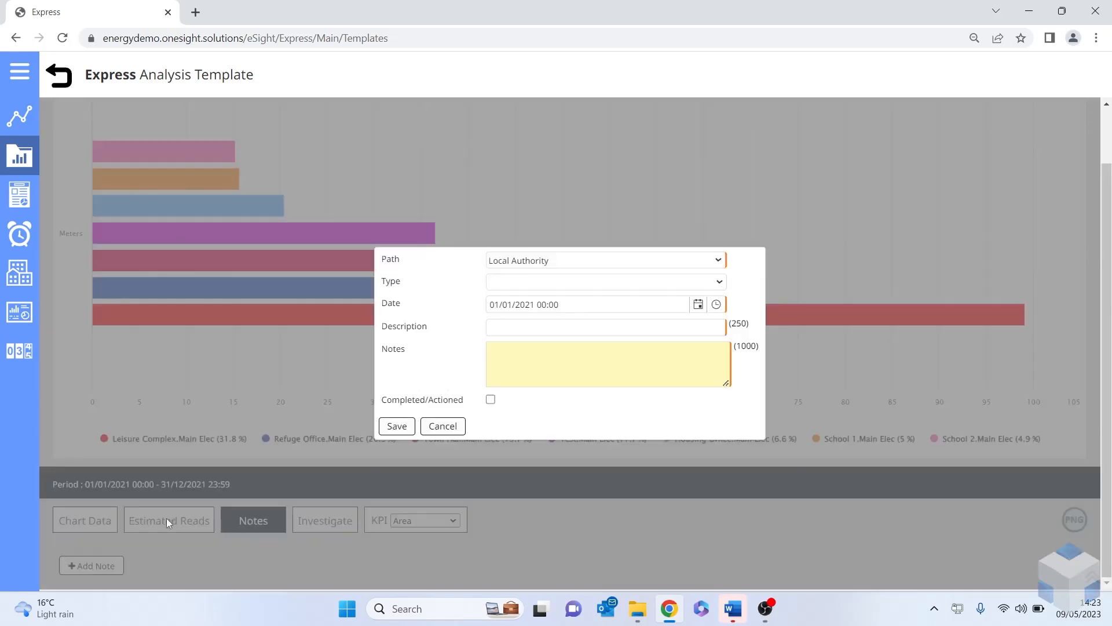
pyautogui.click(442, 425)
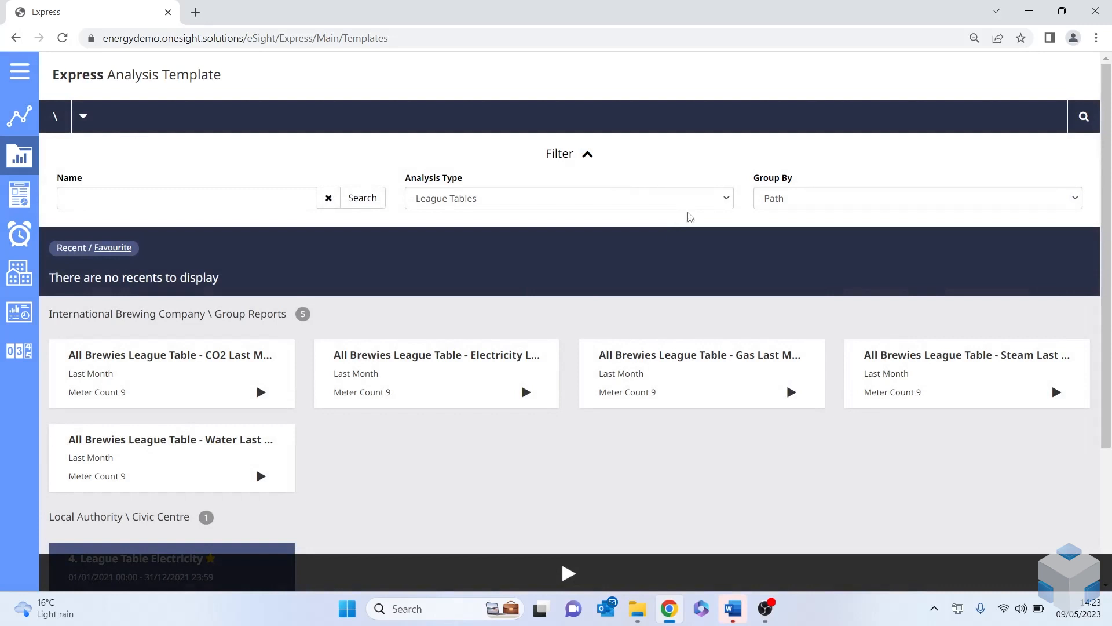
# - Filter templates to Baseload Analysis, run 1. Baseload and toggle the base load series
pyautogui.click(568, 198)
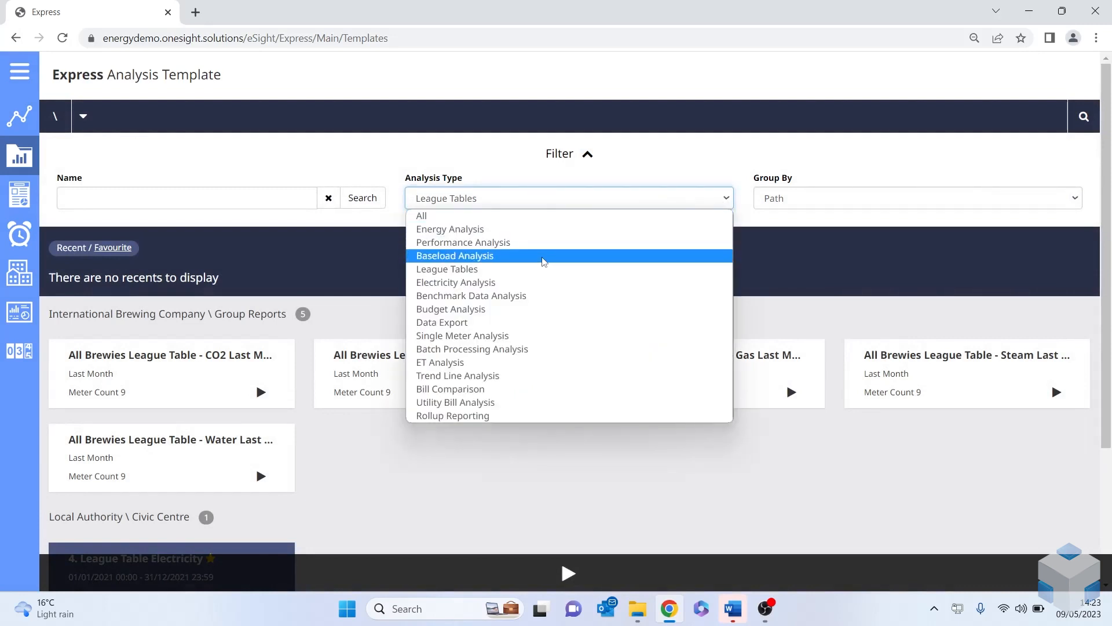
pyautogui.click(454, 255)
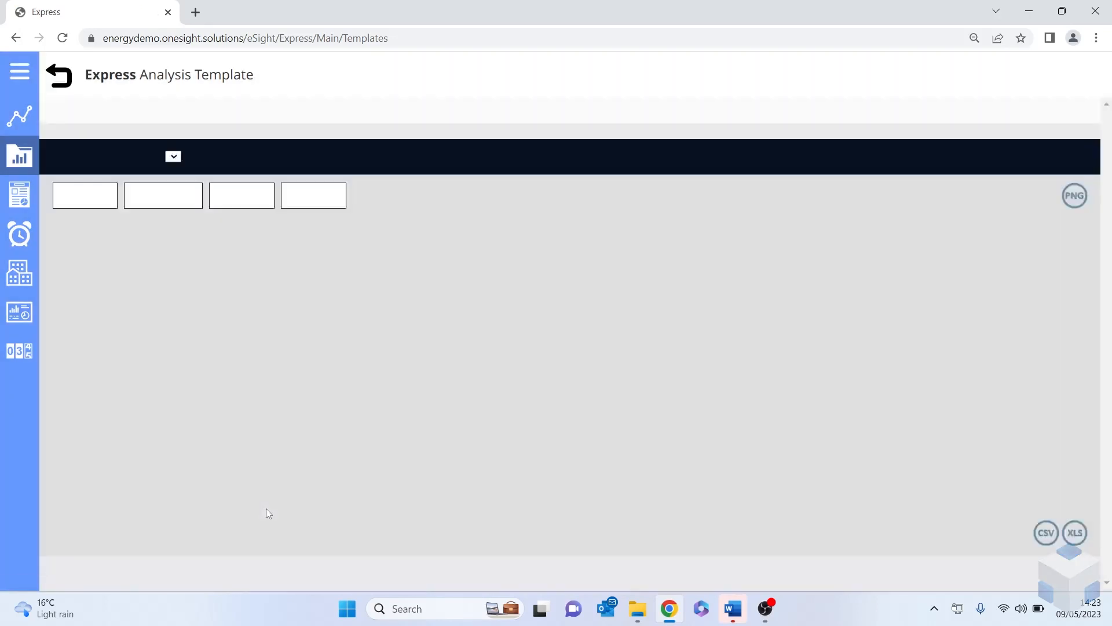
pyautogui.click(172, 156)
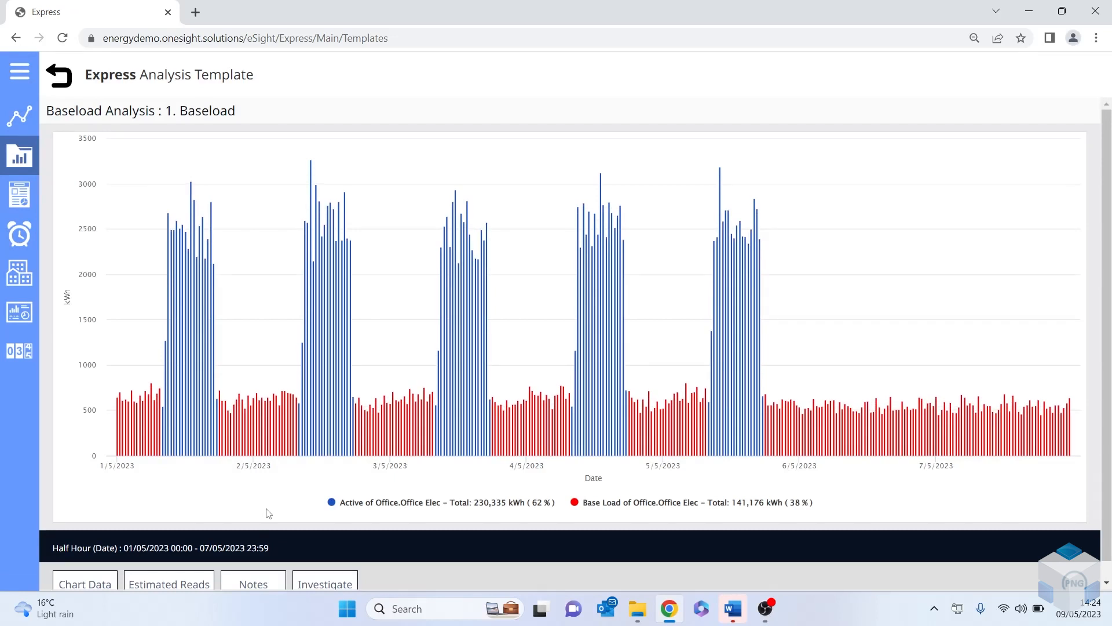
pyautogui.moveTo(197, 438)
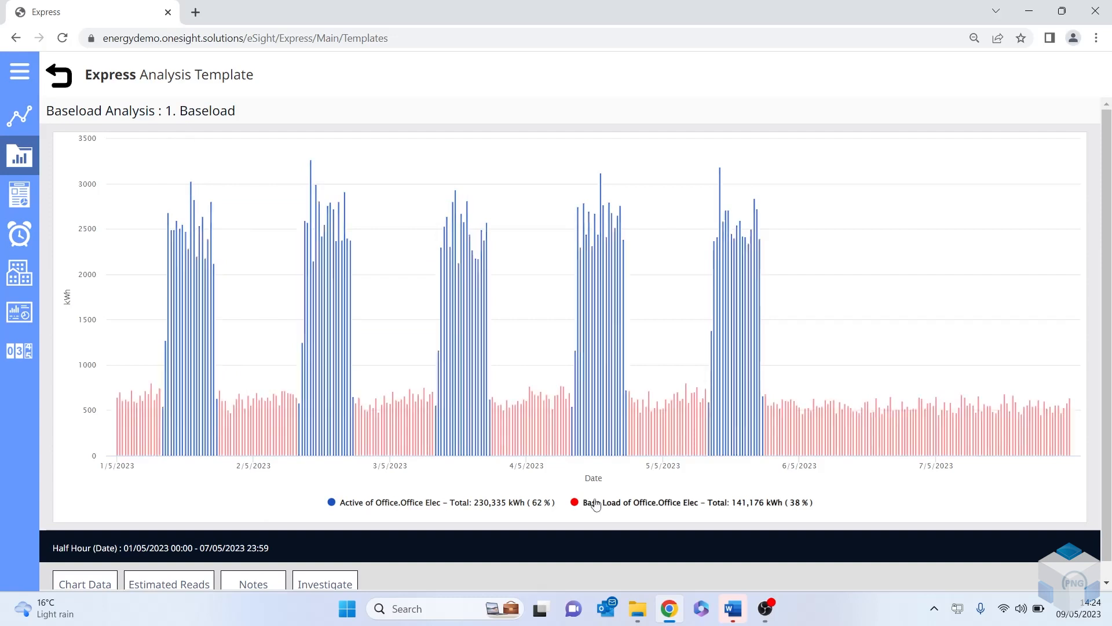
pyautogui.click(575, 501)
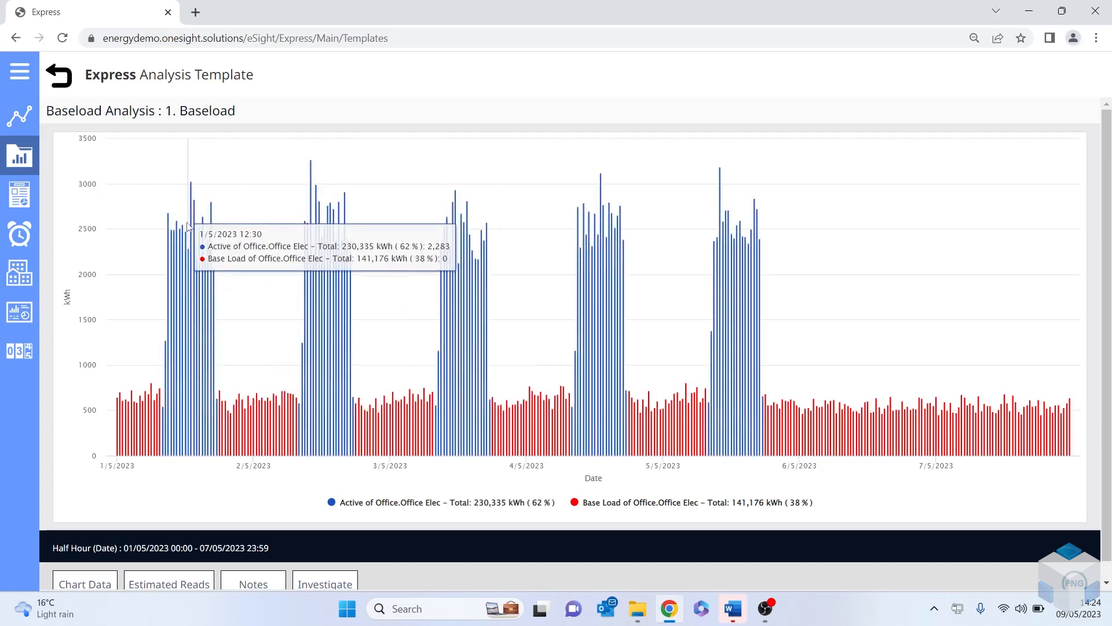
pyautogui.moveTo(20, 310)
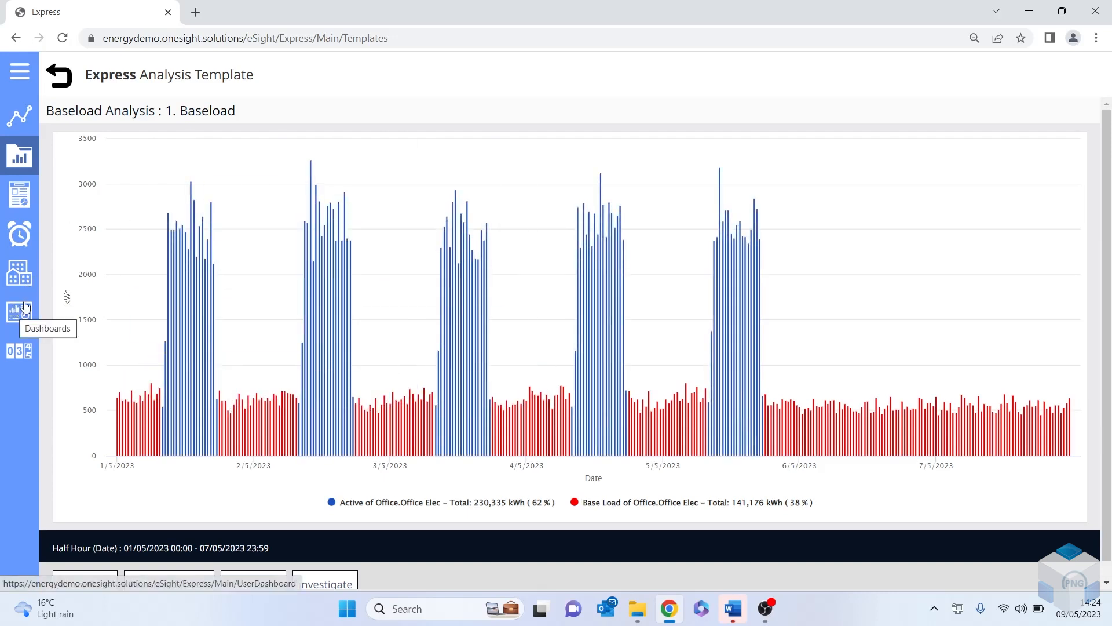
# - Expand the side navigation and go to the Dashboards section
pyautogui.click(20, 72)
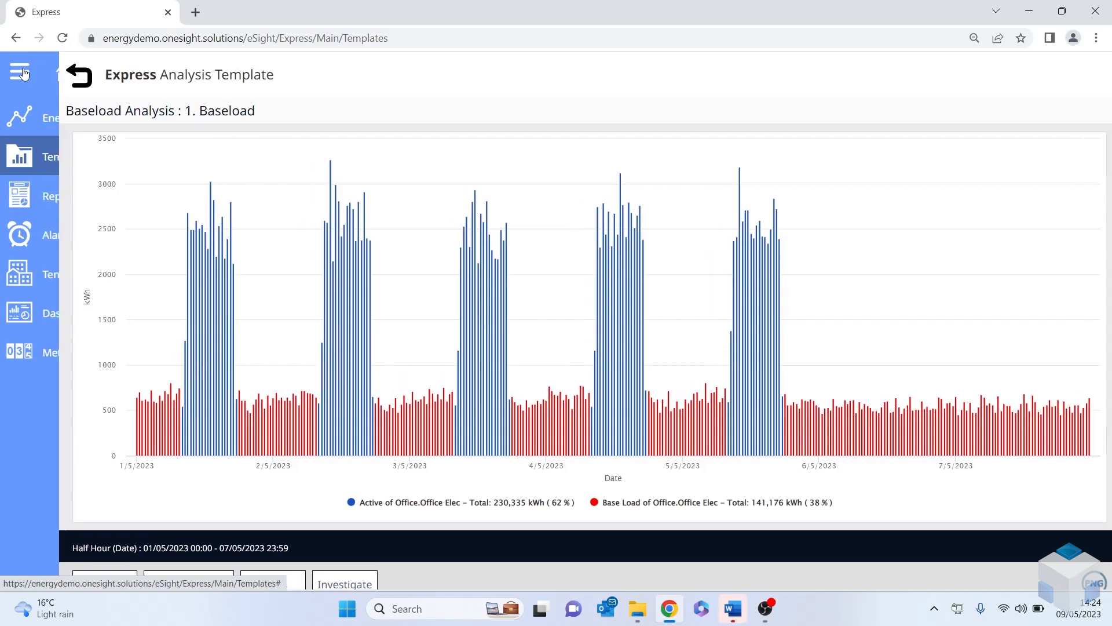
pyautogui.click(20, 71)
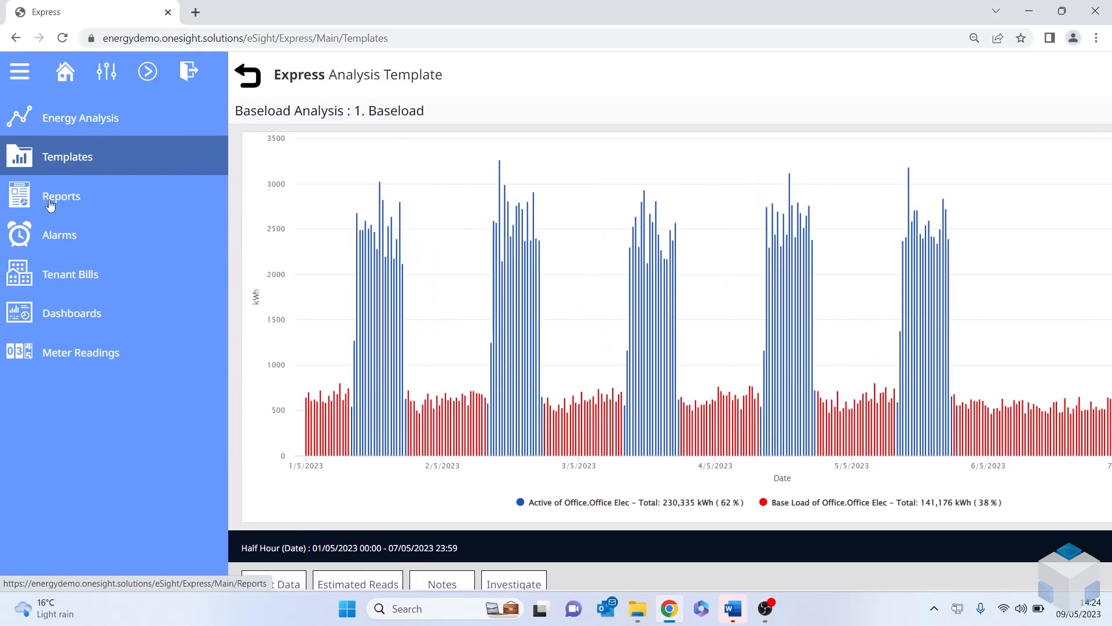
pyautogui.moveTo(61, 196)
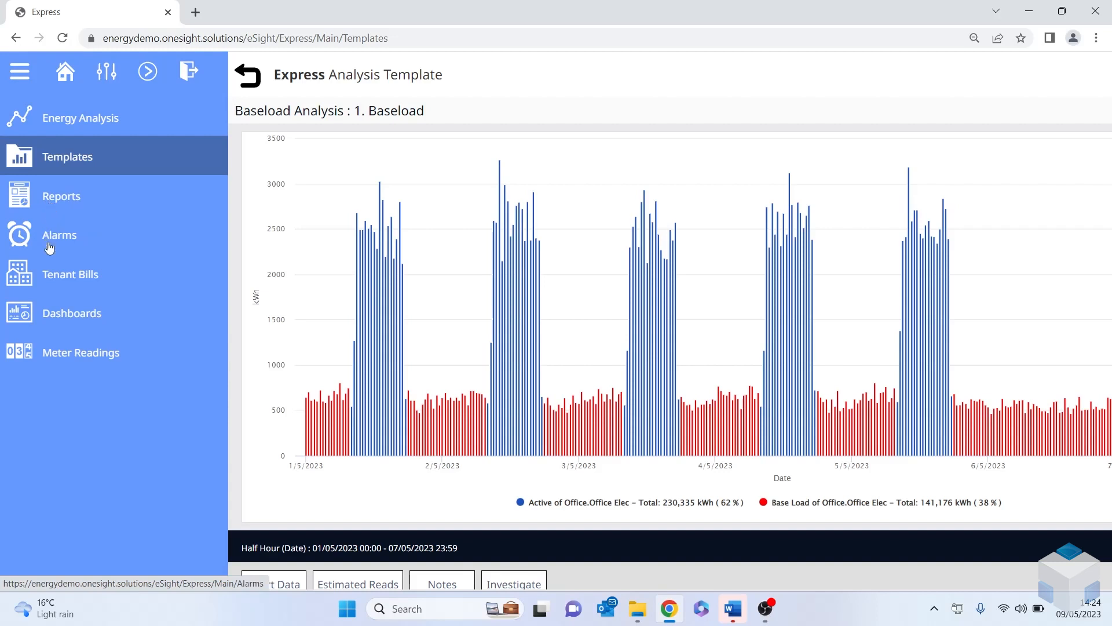
pyautogui.moveTo(56, 275)
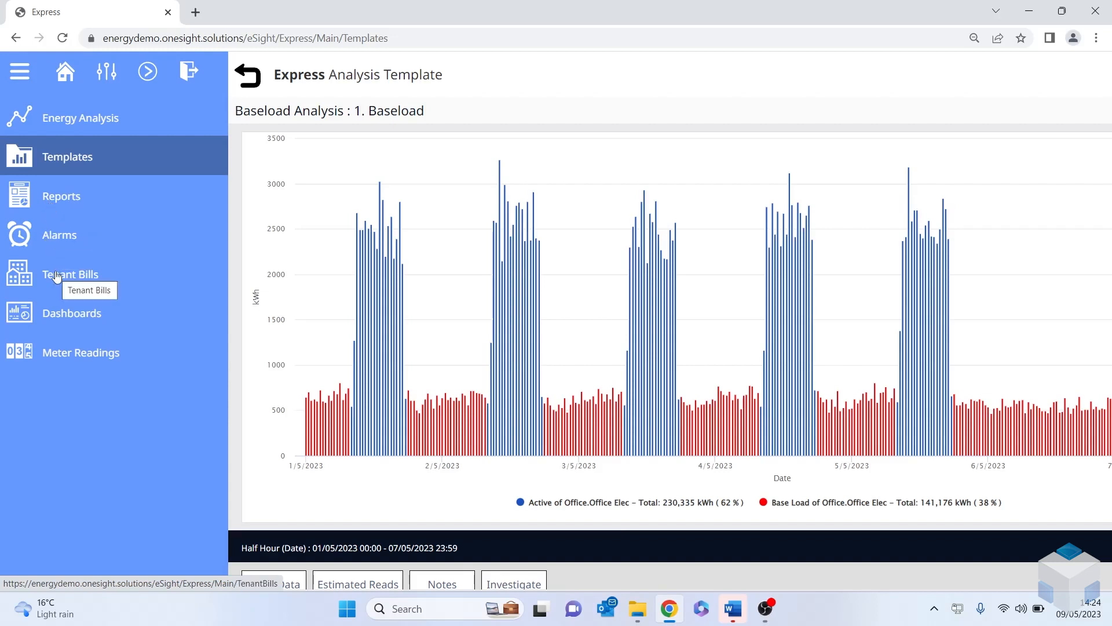
pyautogui.moveTo(65, 323)
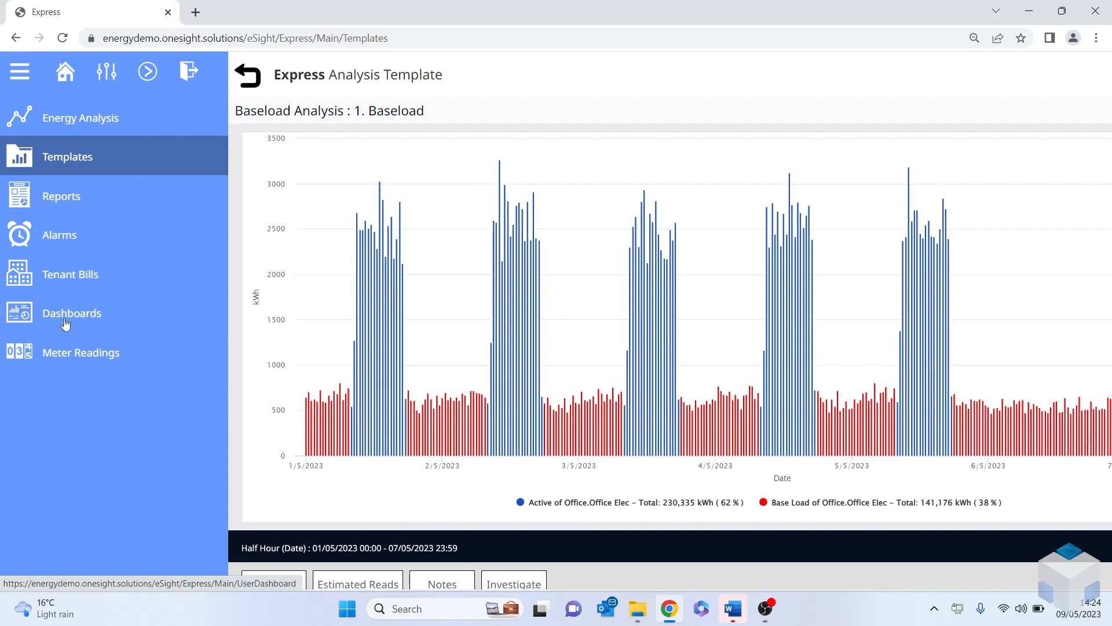
pyautogui.moveTo(72, 312)
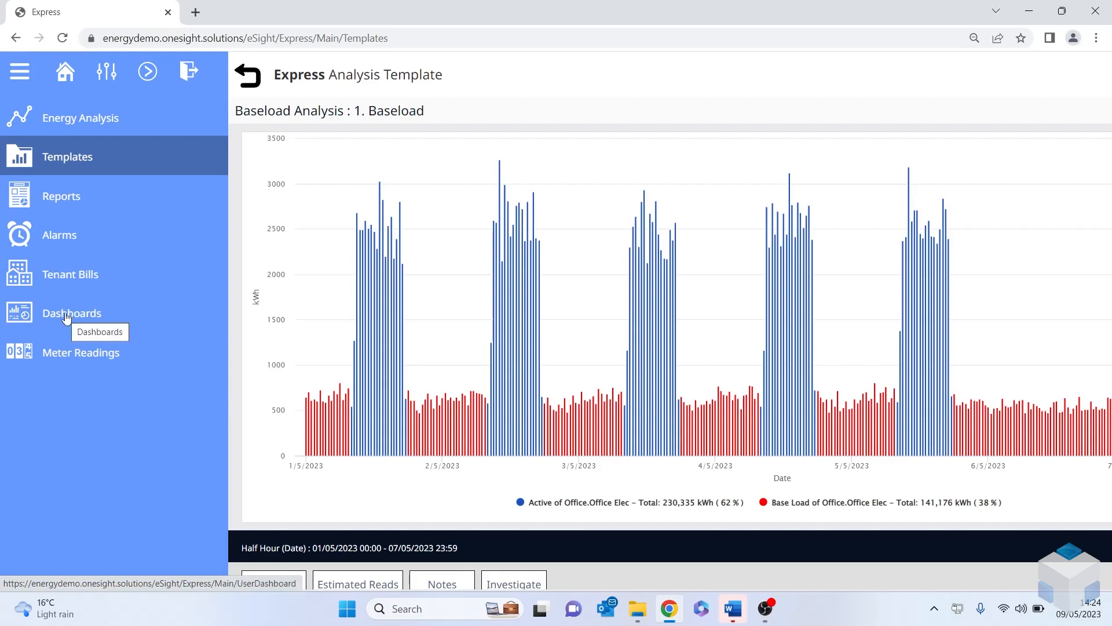
pyautogui.click(72, 313)
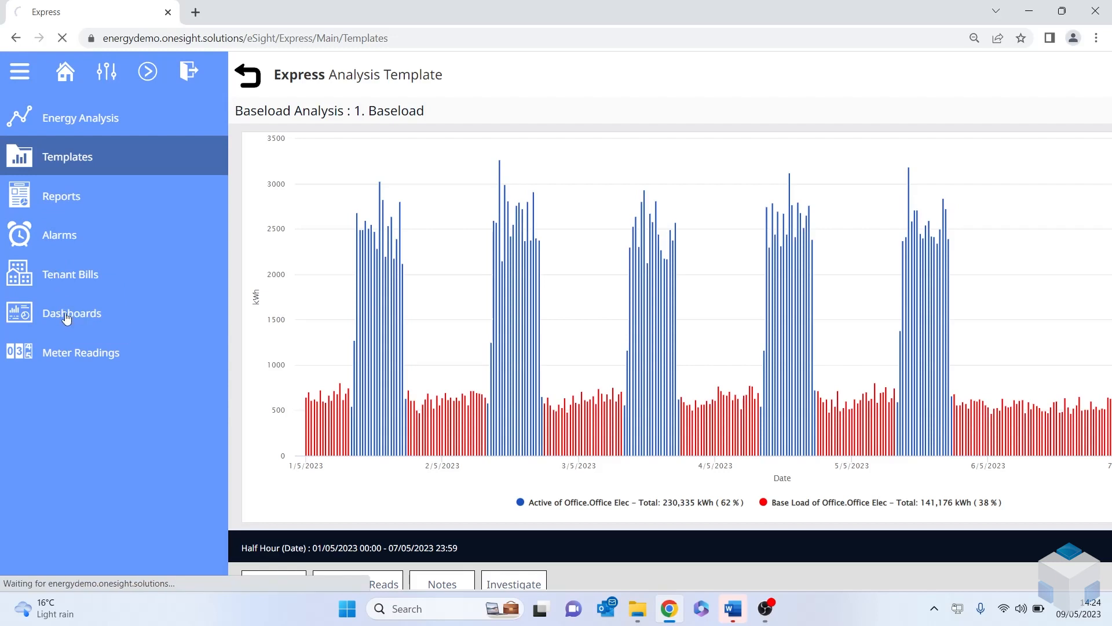
pyautogui.click(71, 313)
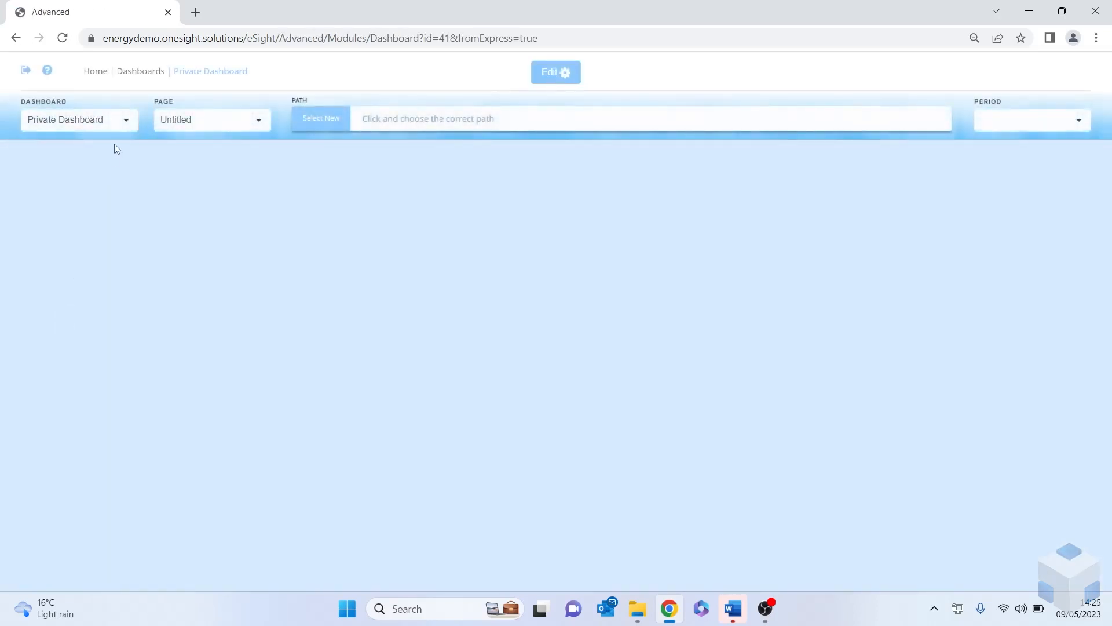
# - Switch the dashboard selector to 2022 Dashboard Test, landing on its Cardiff page
pyautogui.click(78, 119)
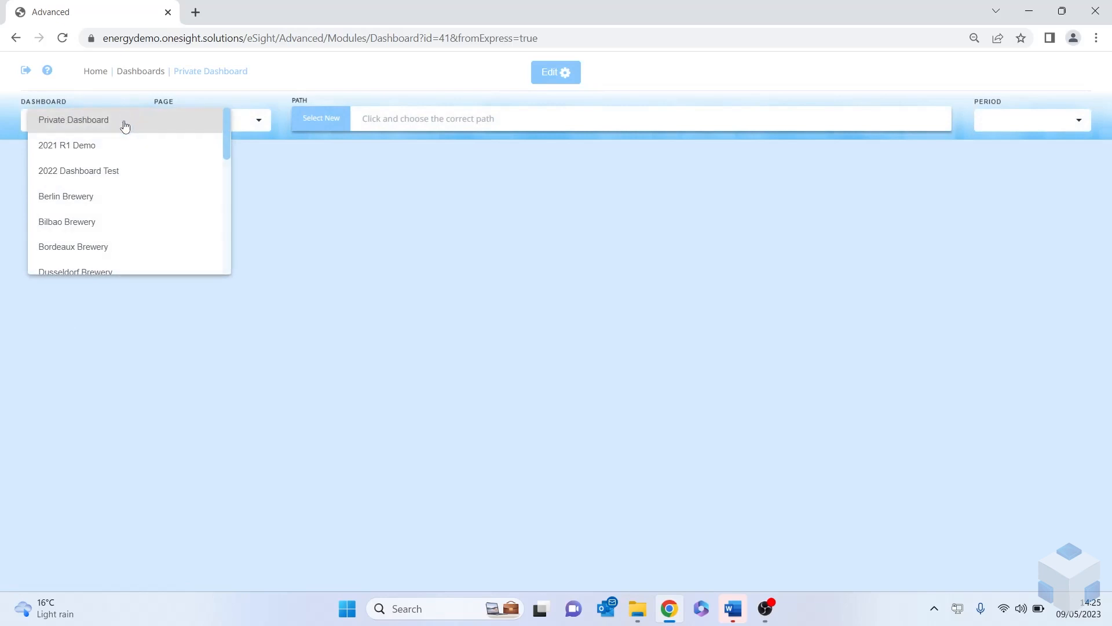
pyautogui.click(79, 170)
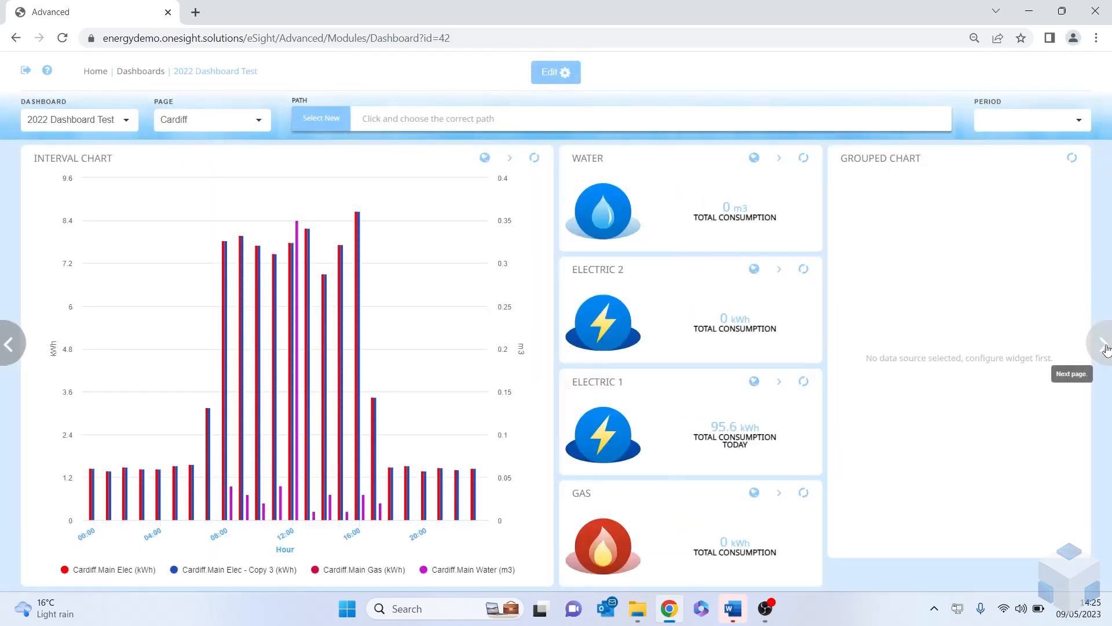
pyautogui.moveTo(719, 156)
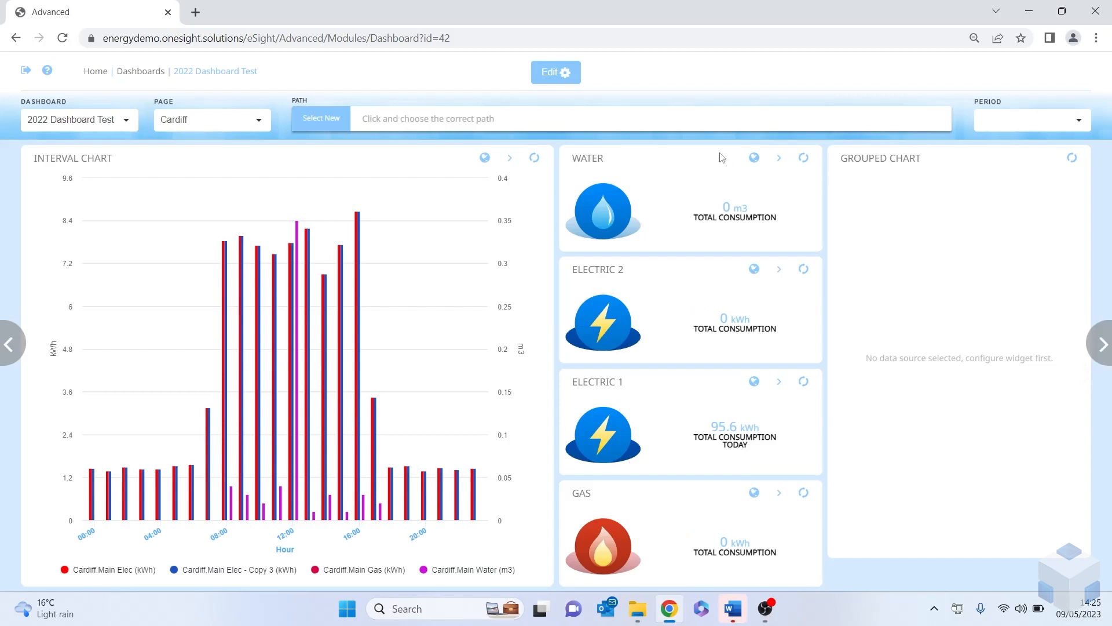
# - Turn on edit mode for 2022 Dashboard Test and bring up its configuration settings
pyautogui.click(555, 71)
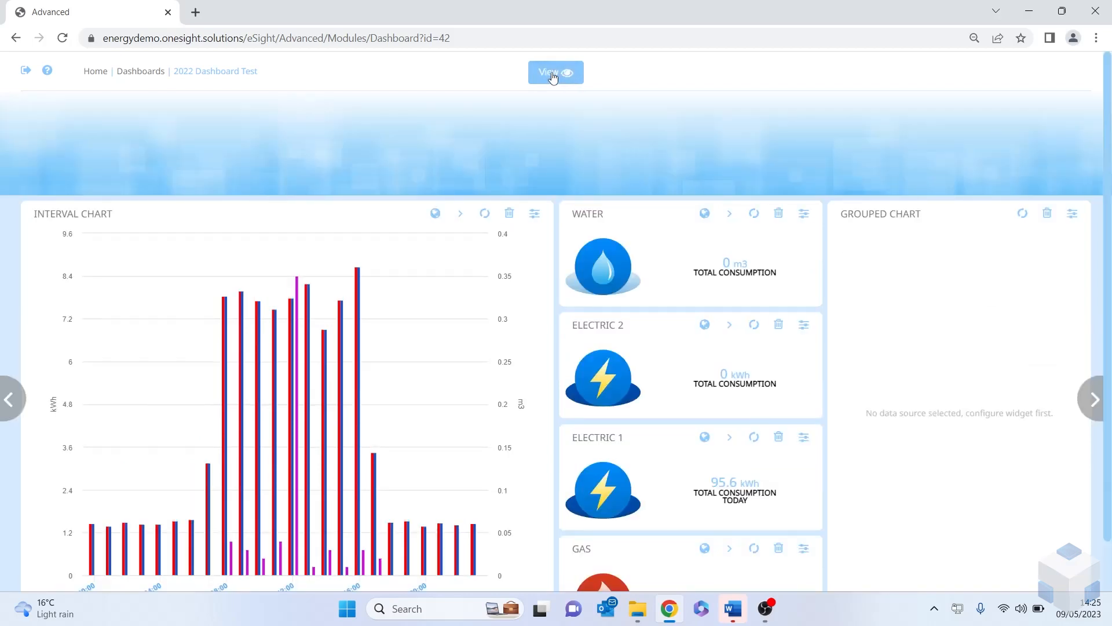
pyautogui.click(555, 72)
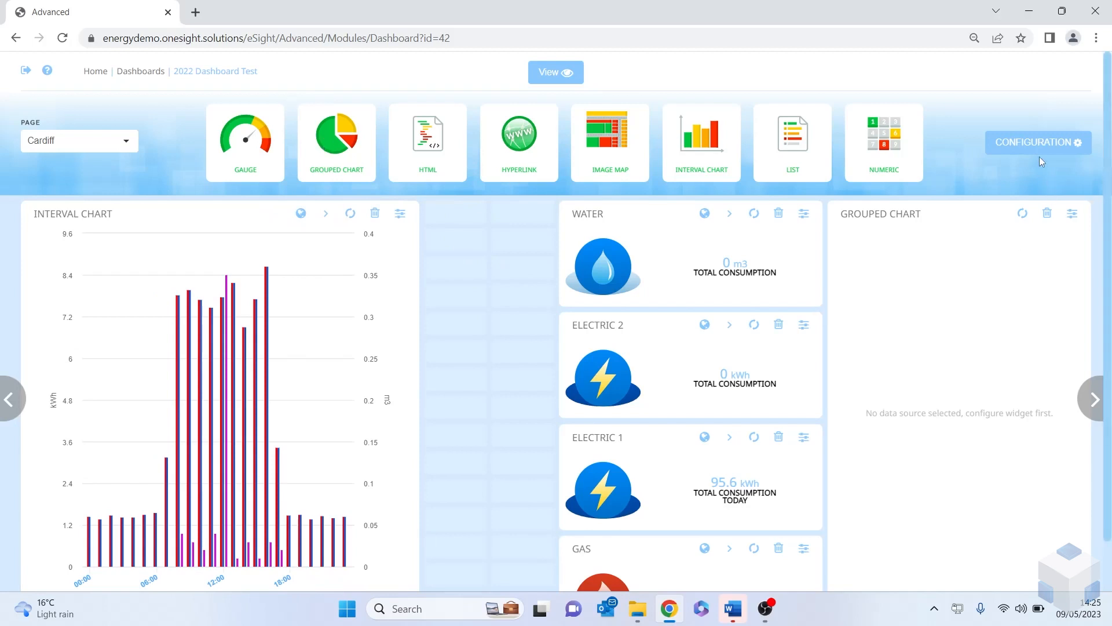
pyautogui.click(1037, 141)
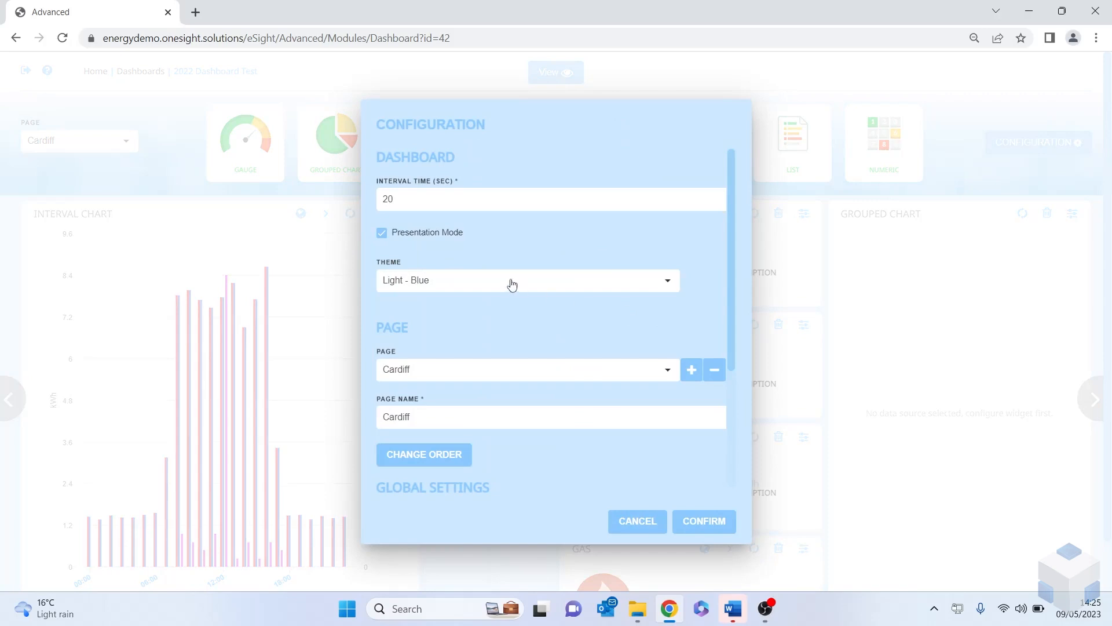
pyautogui.moveTo(667, 280)
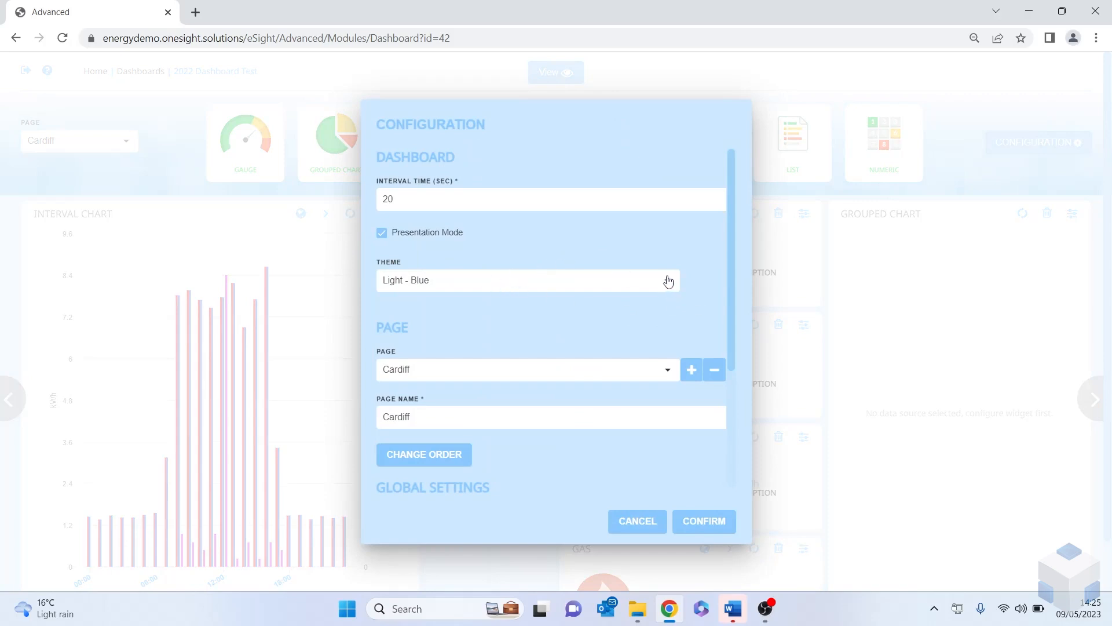
# - Set the dashboard theme to Dark - Green instead of Light - Blue and confirm
pyautogui.click(526, 279)
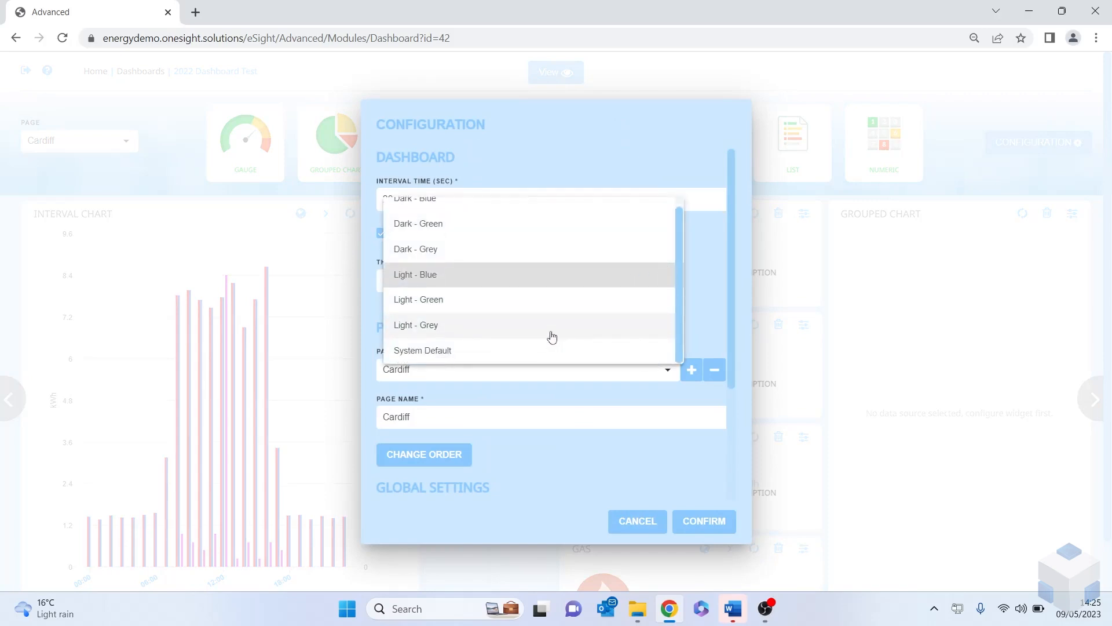
pyautogui.click(419, 223)
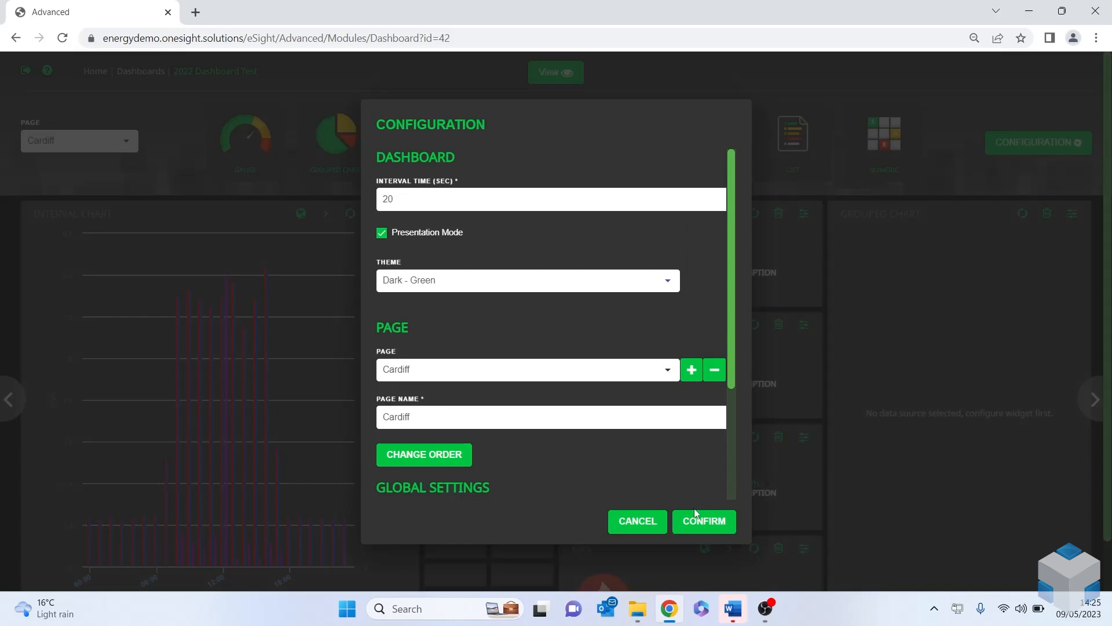
pyautogui.click(702, 520)
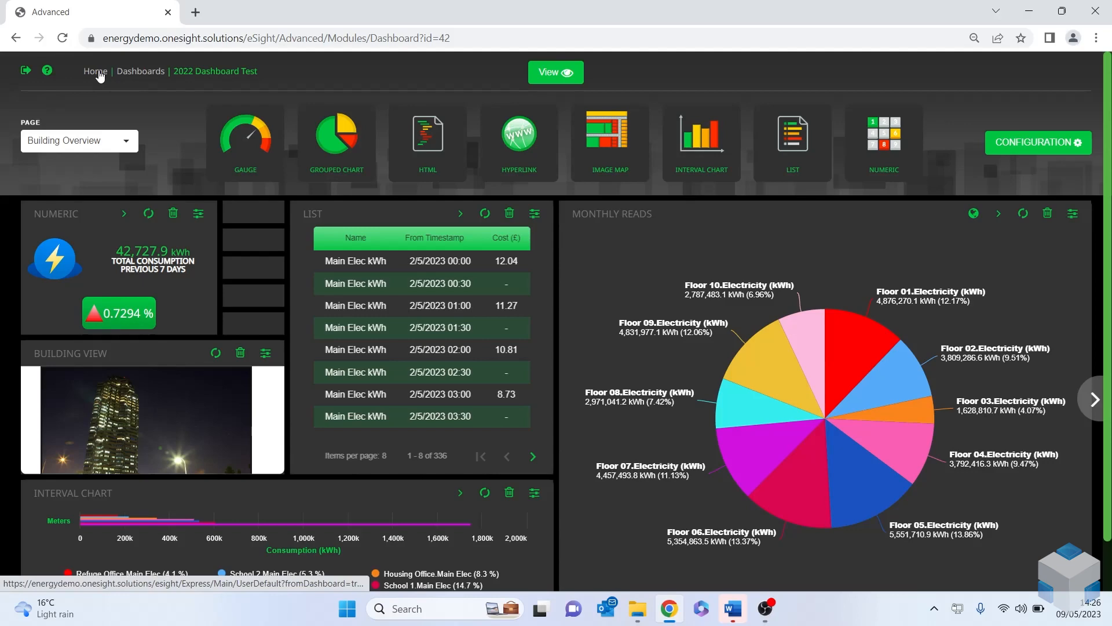
# - Go back to the ibuilding Energy Express welcome page via the Home breadcrumb
pyautogui.click(93, 70)
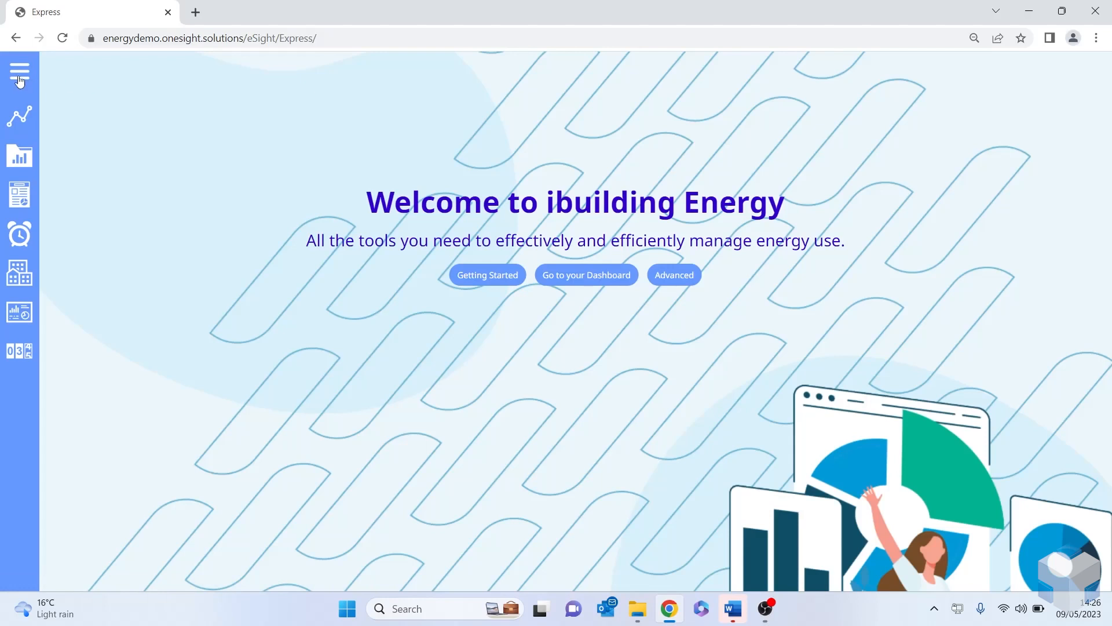
pyautogui.moveTo(19, 71)
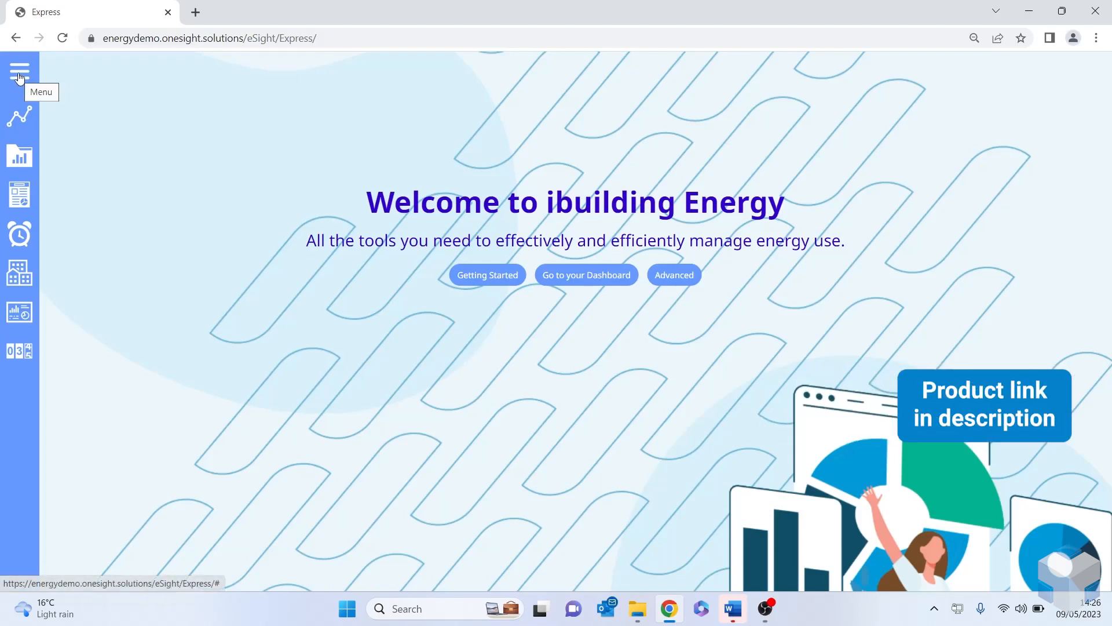